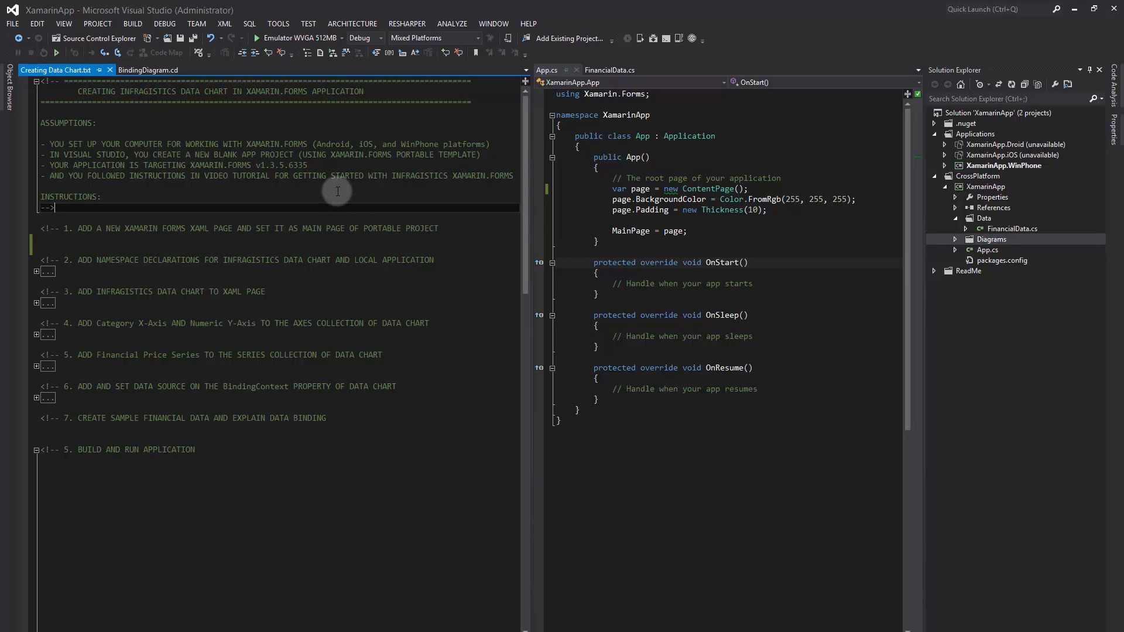
mouse_move(352, 189)
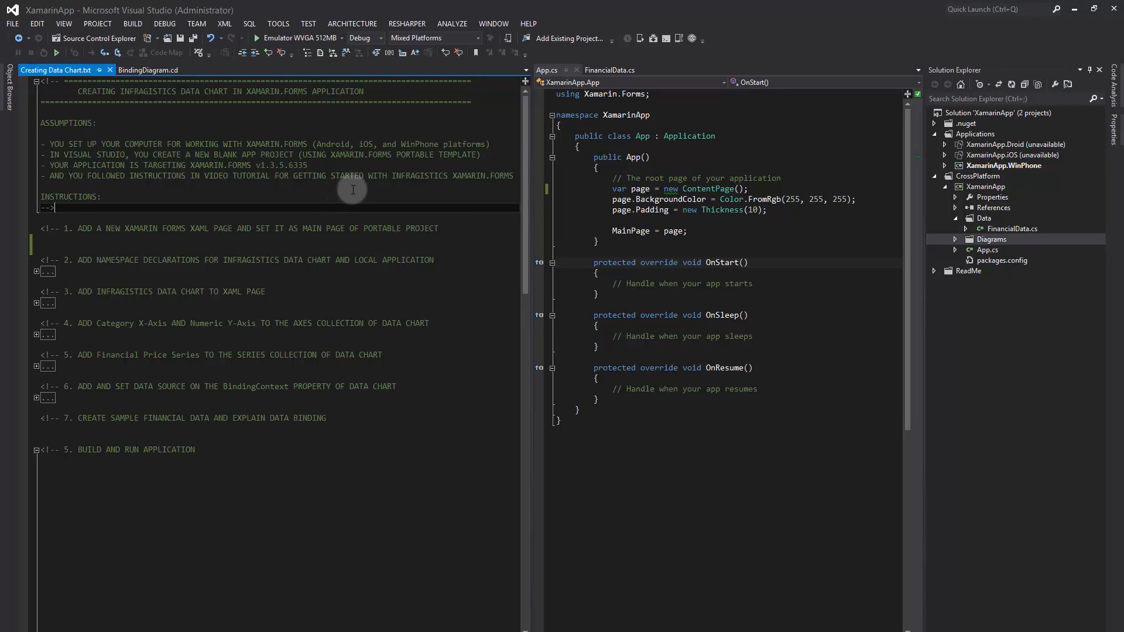
mouse_move(366, 191)
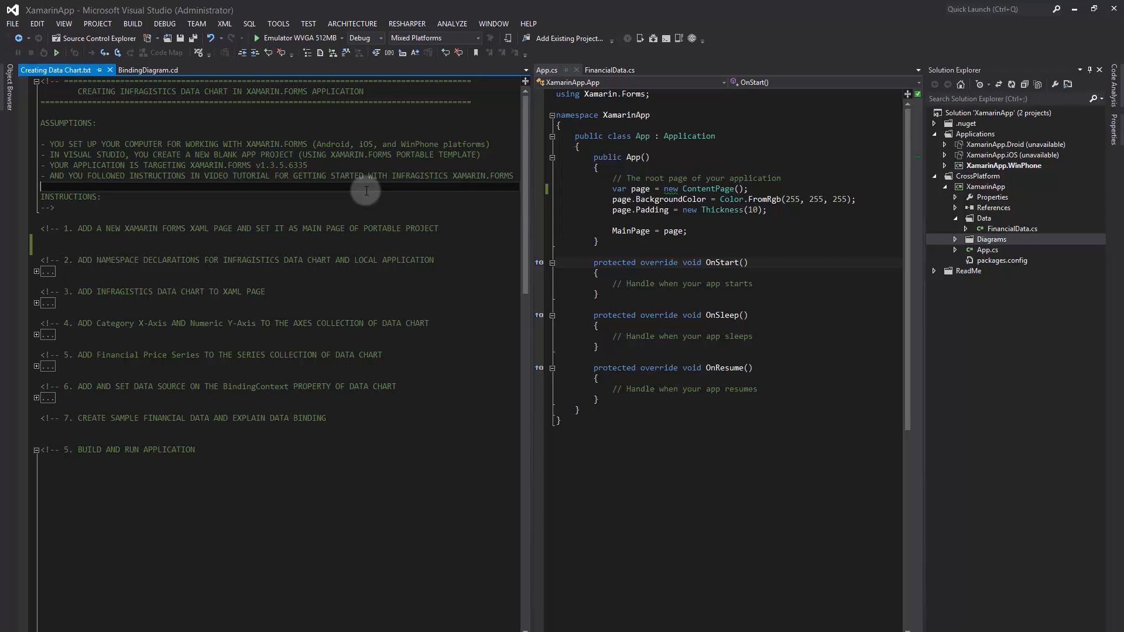
mouse_move(455, 234)
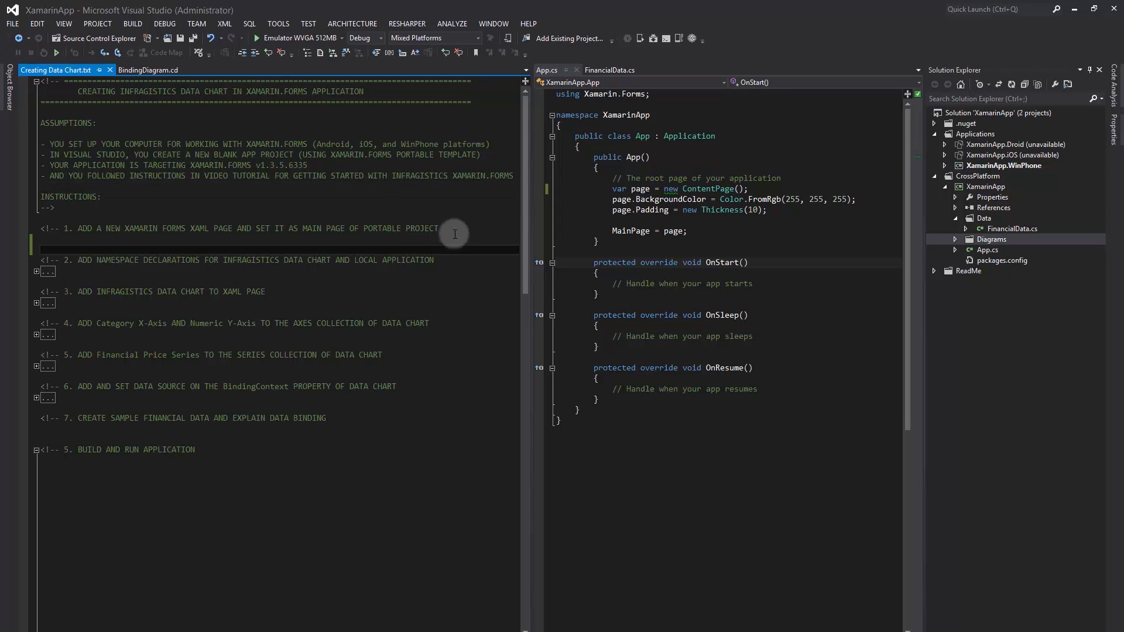
mouse_move(280, 240)
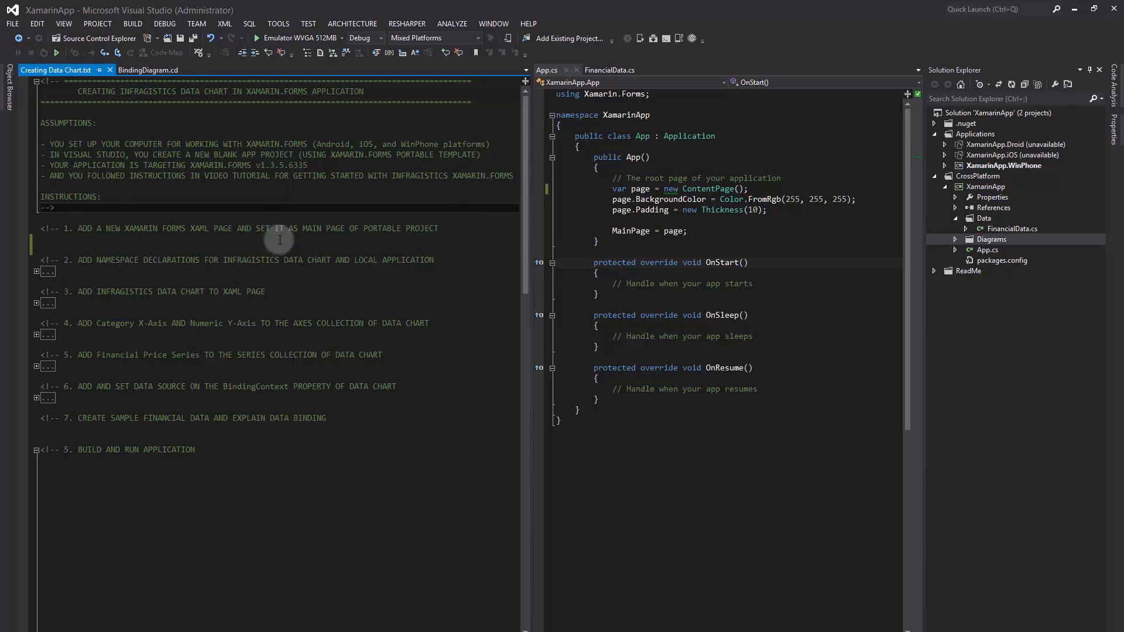
mouse_move(429, 276)
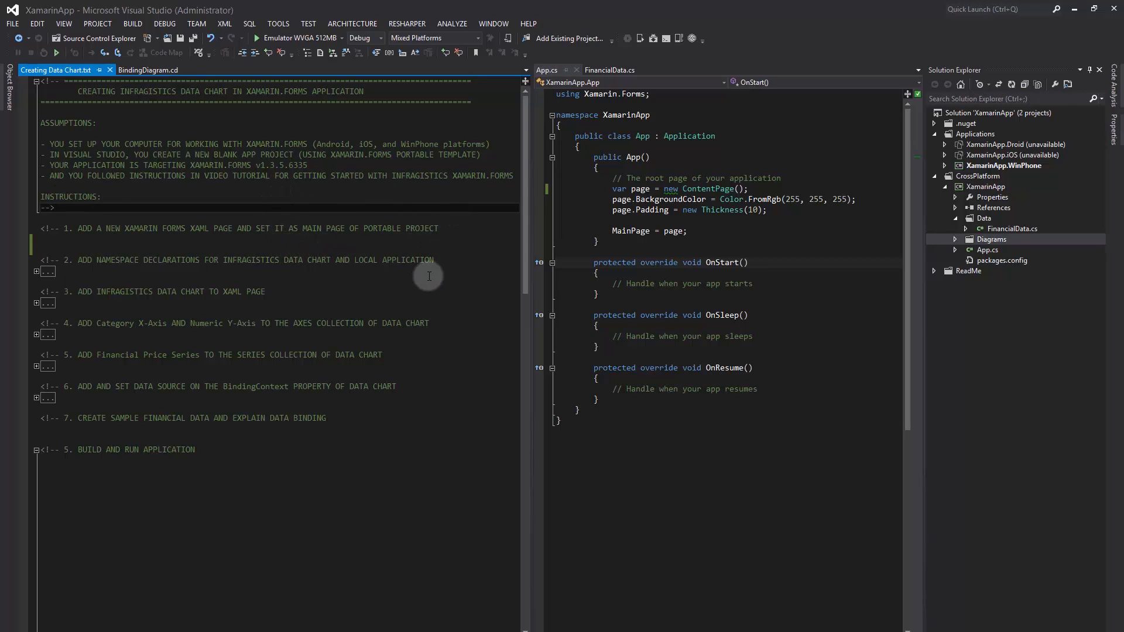
mouse_move(804, 216)
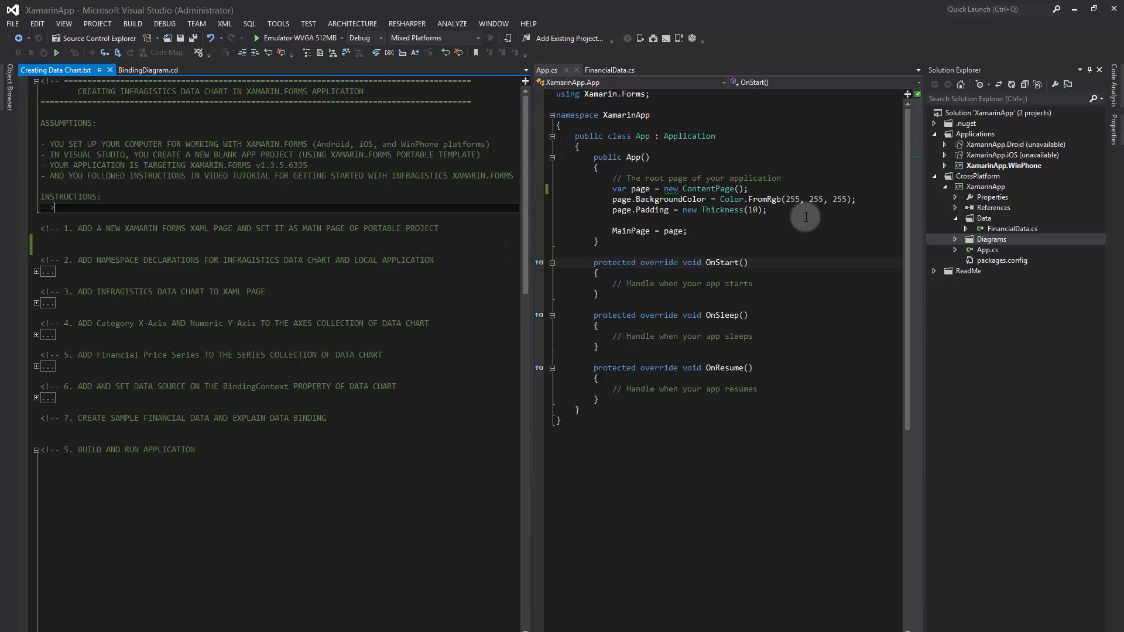
Create a Forms Xaml Page named ChartPage in the shared XamarinApp project via Add > New Item
left_click(986, 186)
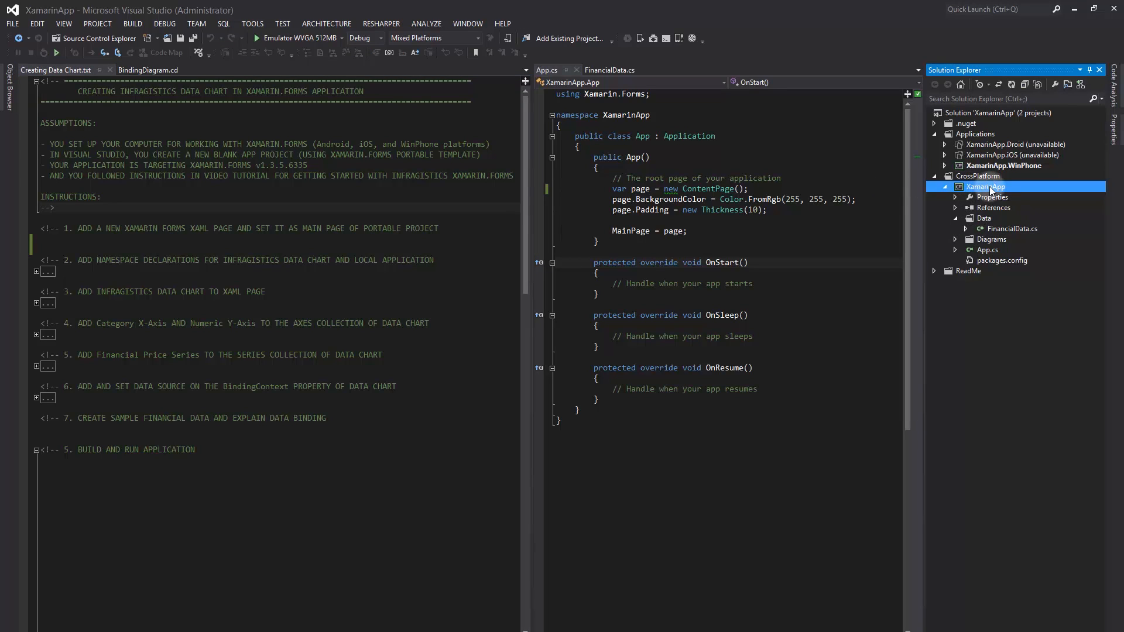
right_click(986, 186)
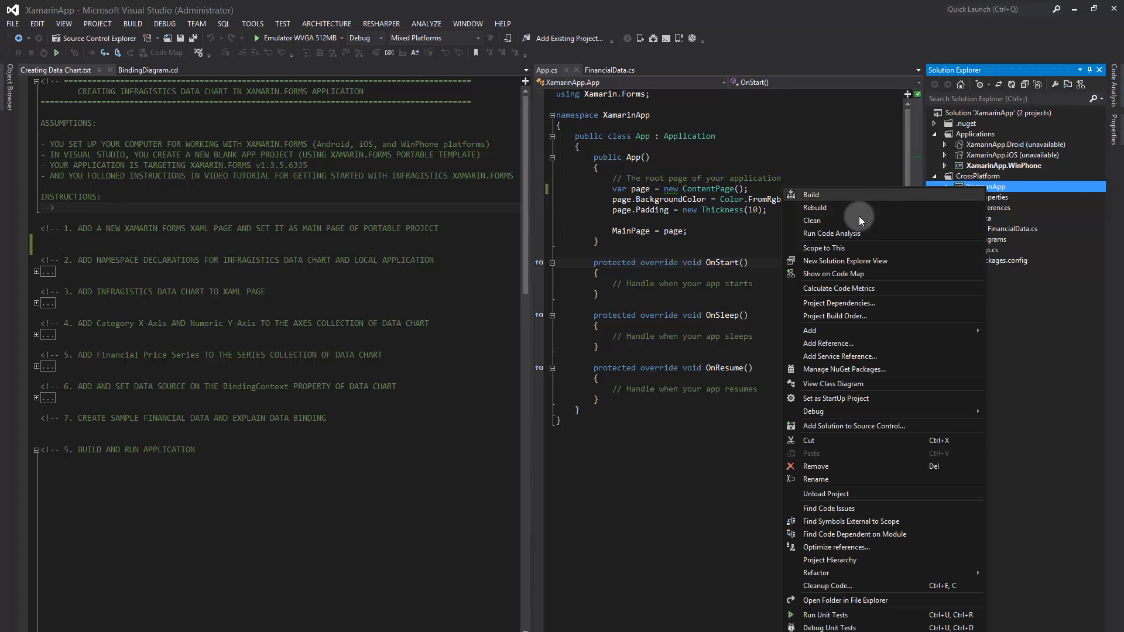
mouse_move(709, 337)
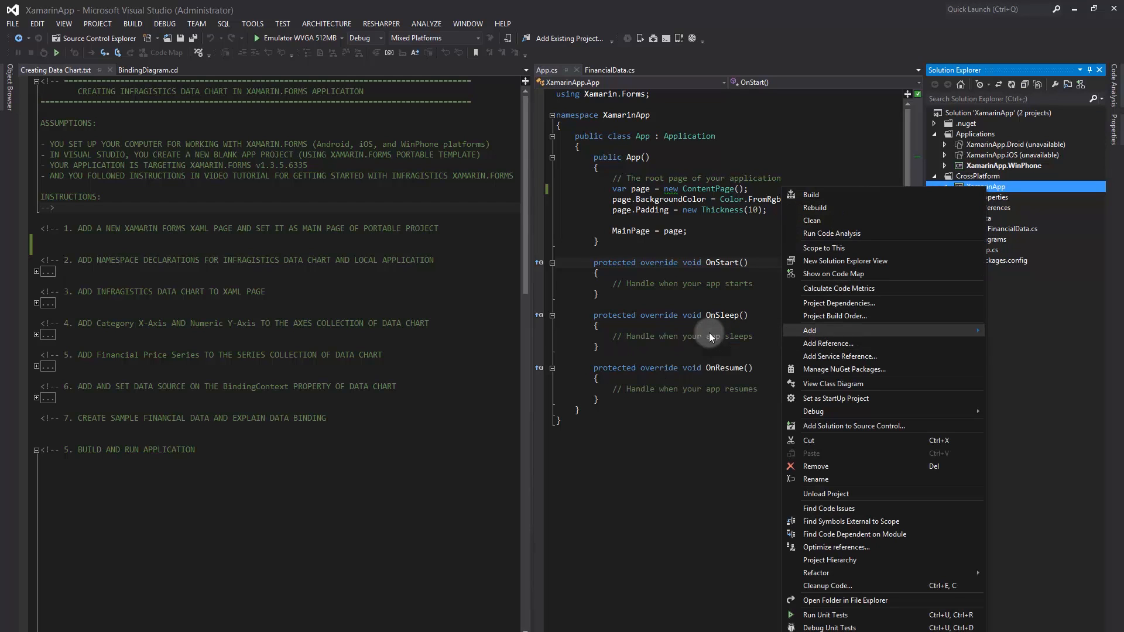
left_click(809, 330)
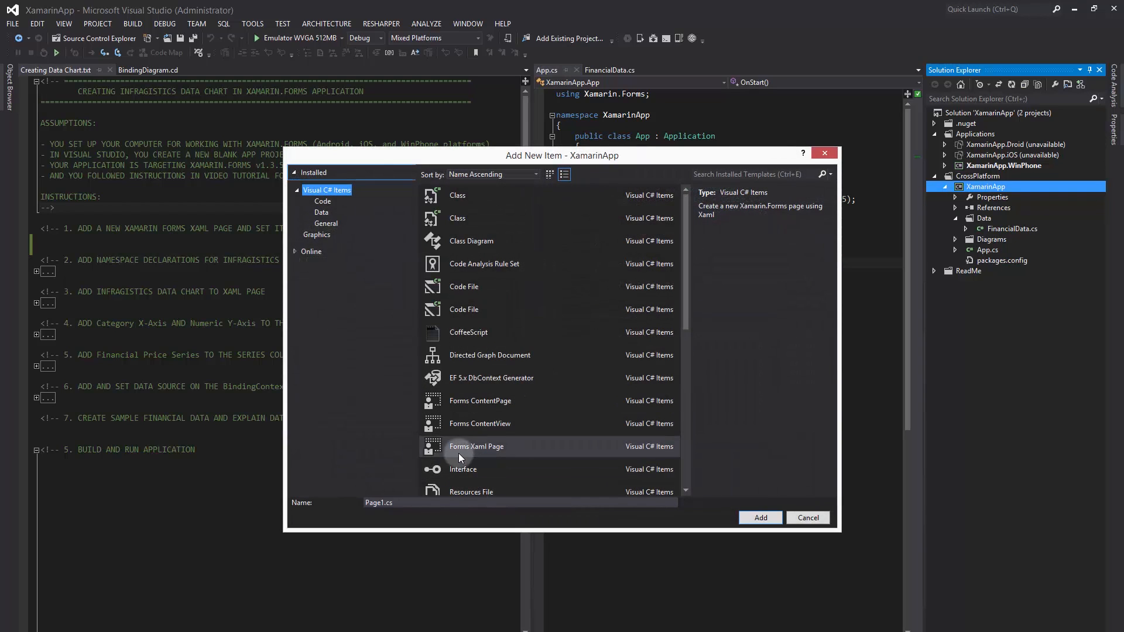
left_click(476, 446)
type("Ch")
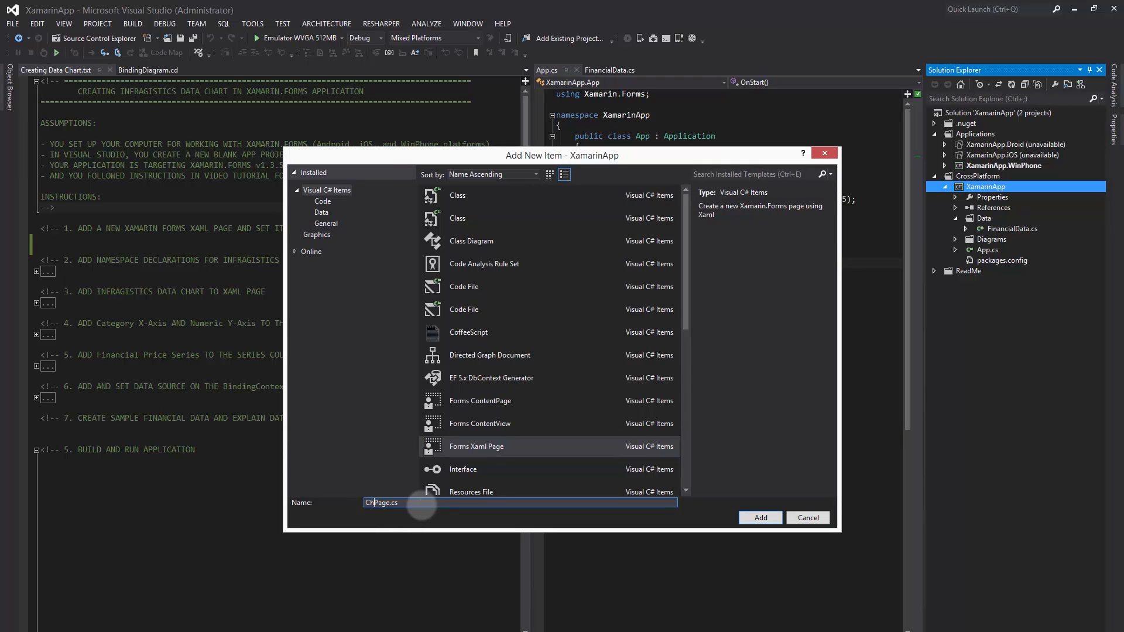
type("art")
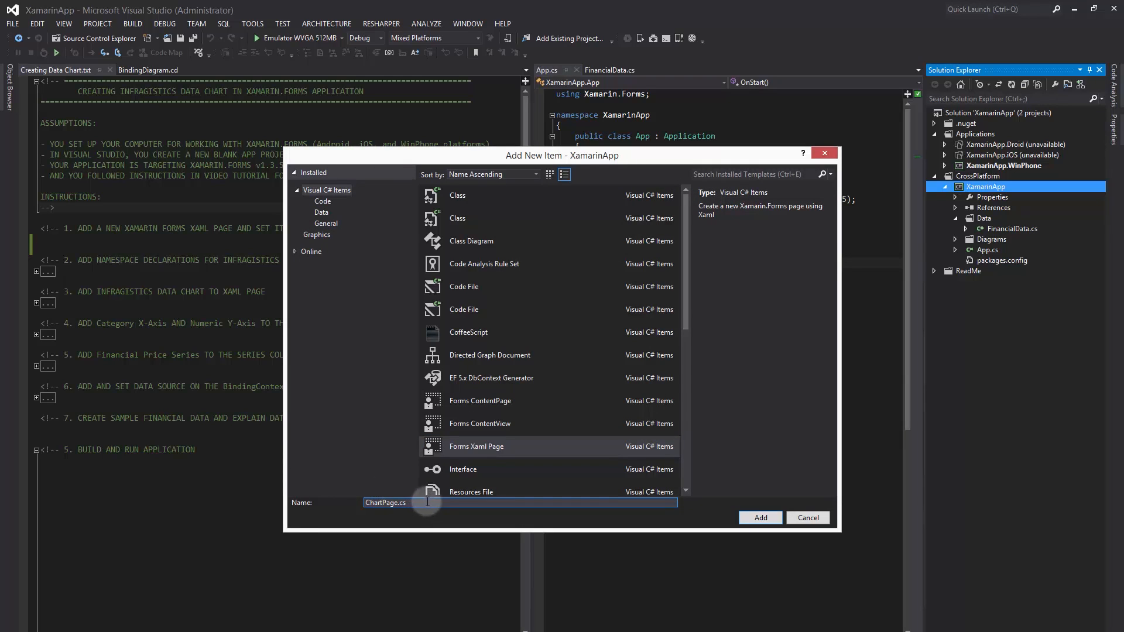
left_click(758, 517)
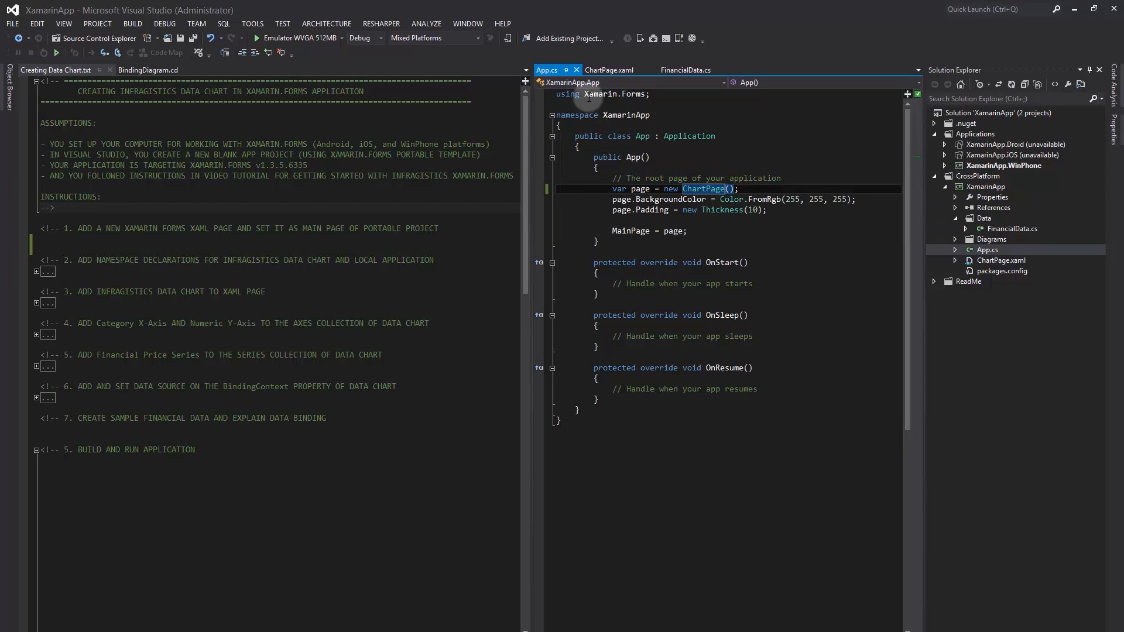
Bring ChartPage.xaml into the editor after App.cs roots on new ChartPage()
left_click(609, 69)
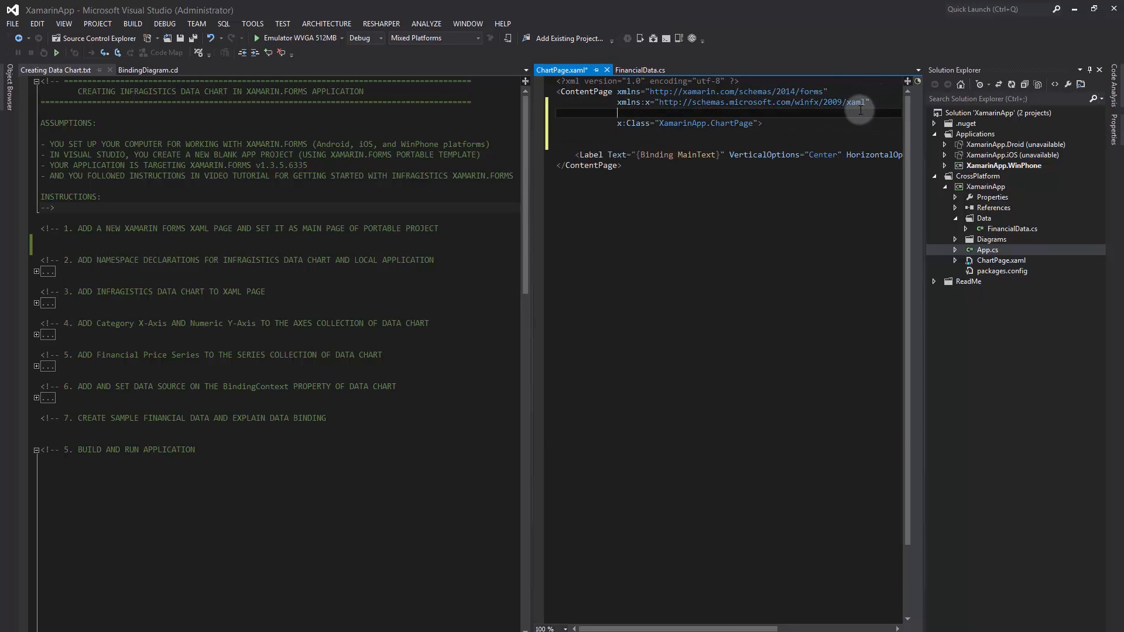
Copy the step 2 xmlns:ig and xmlns:local declarations from the notes into the ContentPage tag
left_click(56, 69)
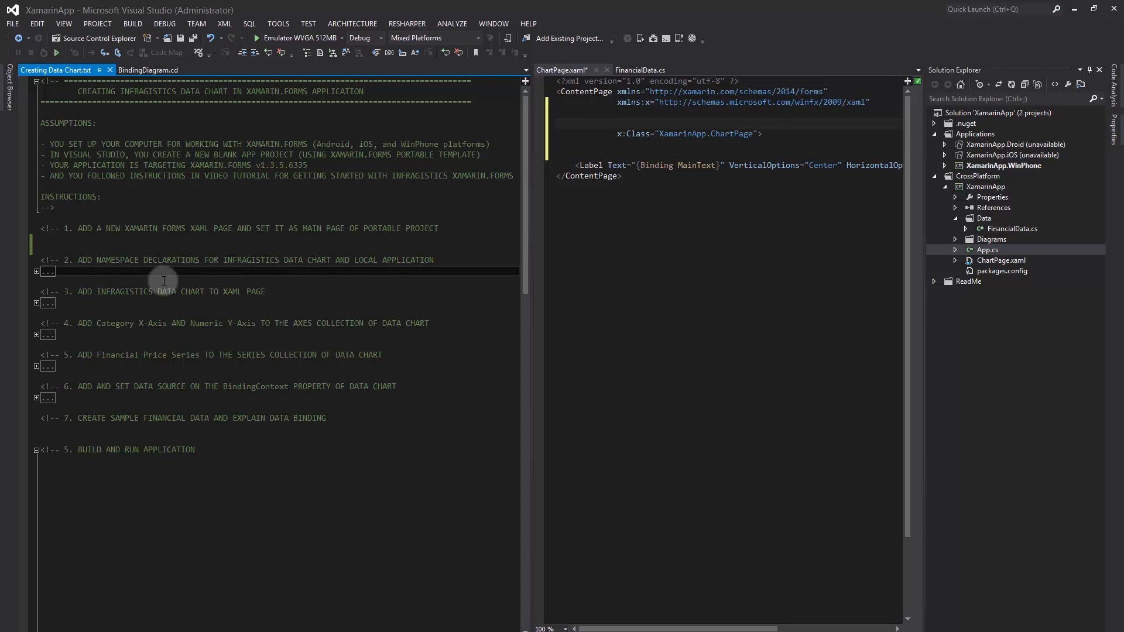
left_click(37, 271)
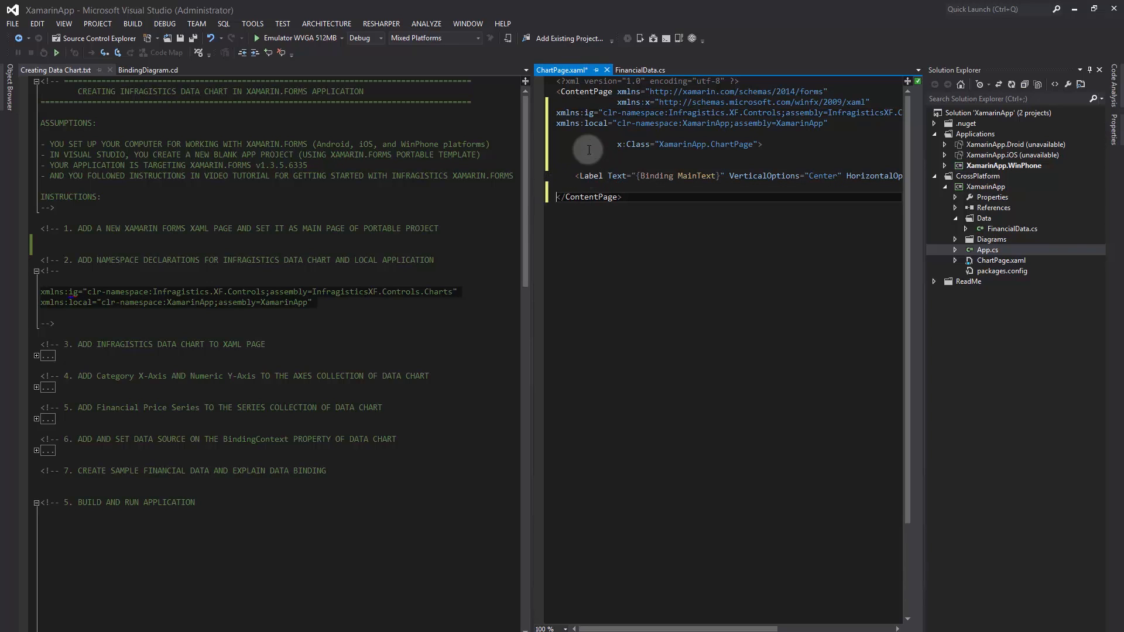
mouse_move(529, 209)
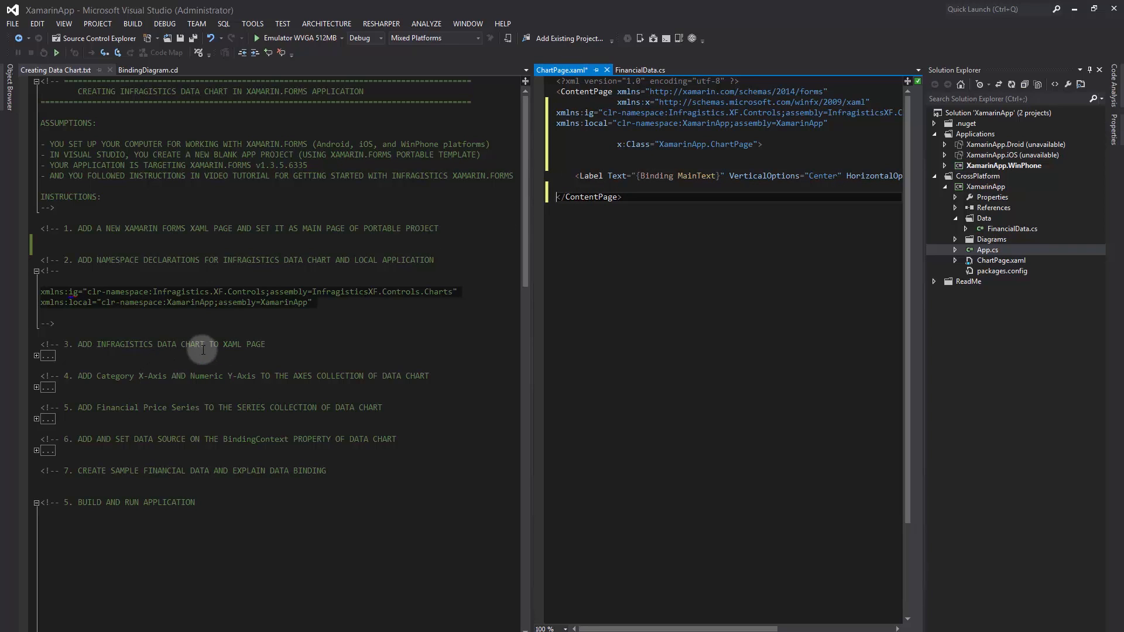
Paste the step 3 ig:XFDataChart element named Chart in place of the Label in ContentPage
left_click(37, 356)
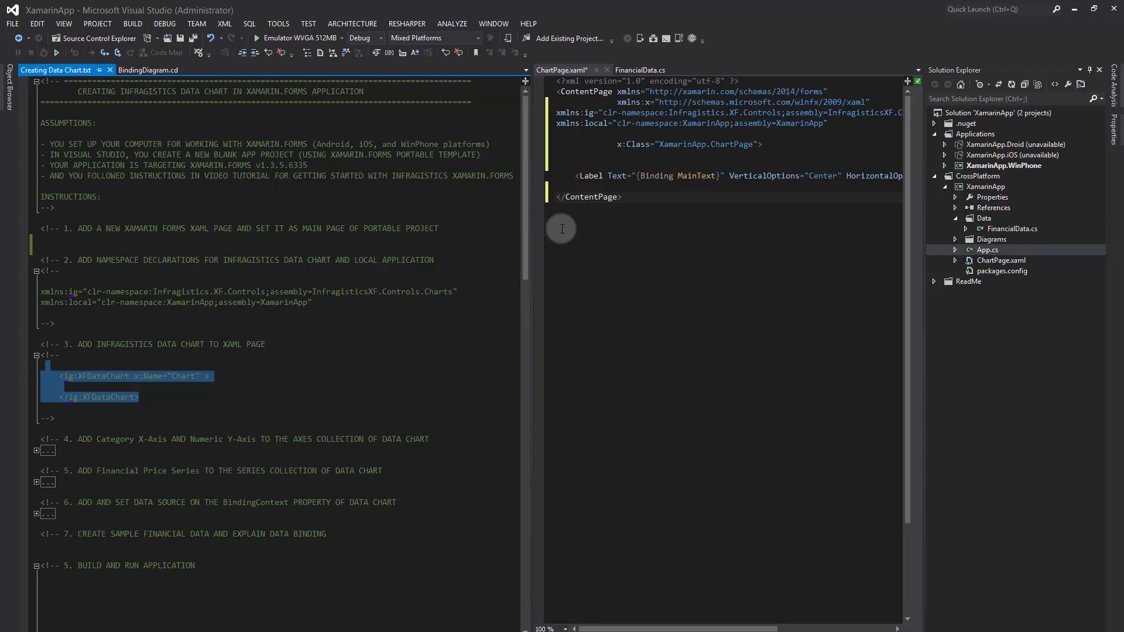
left_click(645, 176)
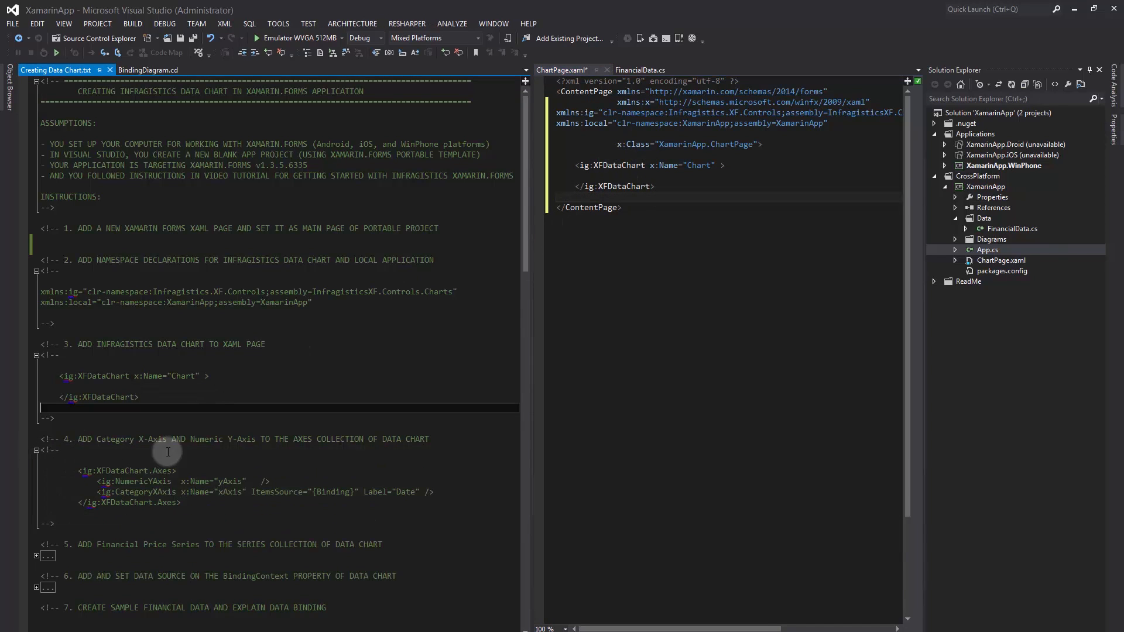
Reveal the step 4 XFDataChart.Axes snippet with a numeric Y axis and Date-labelled category X axis
scroll("down", 3)
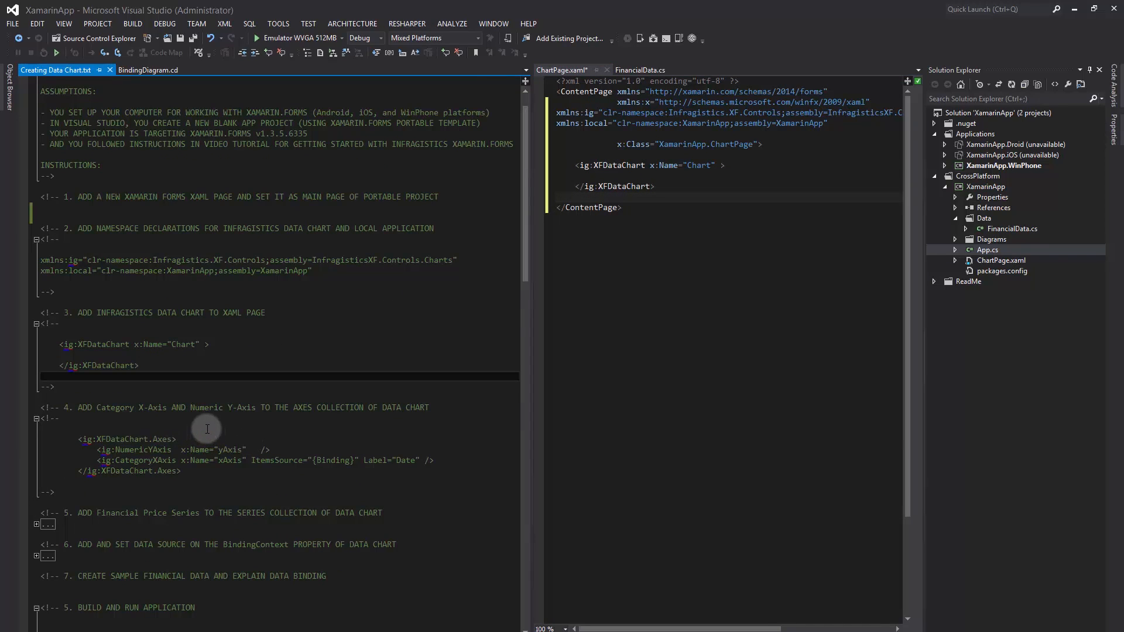
mouse_move(318, 434)
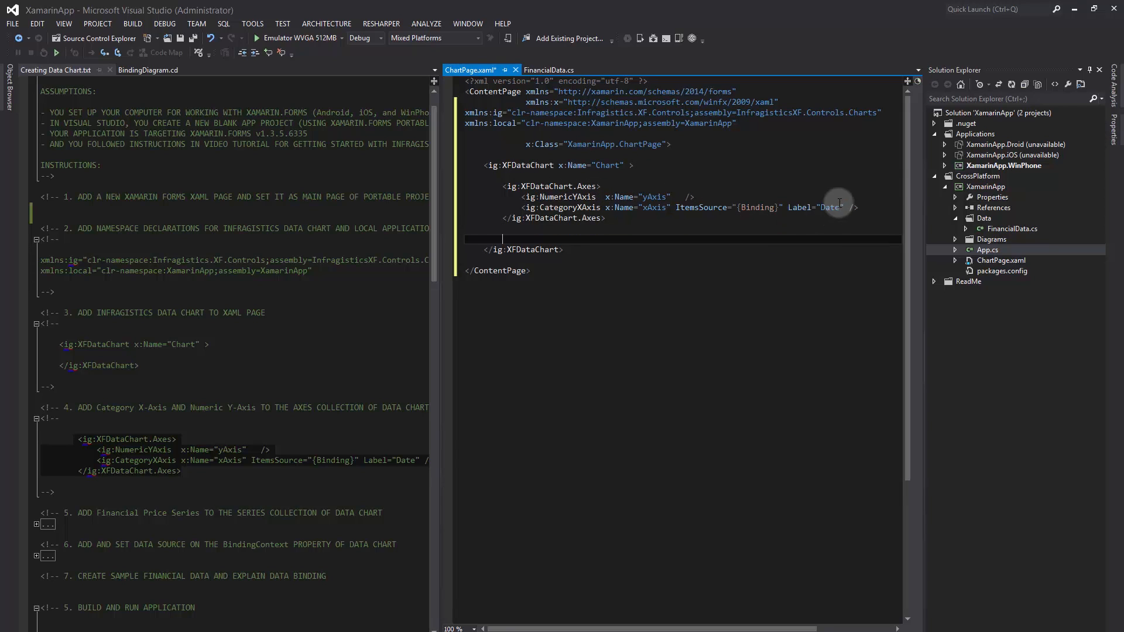
mouse_move(703, 219)
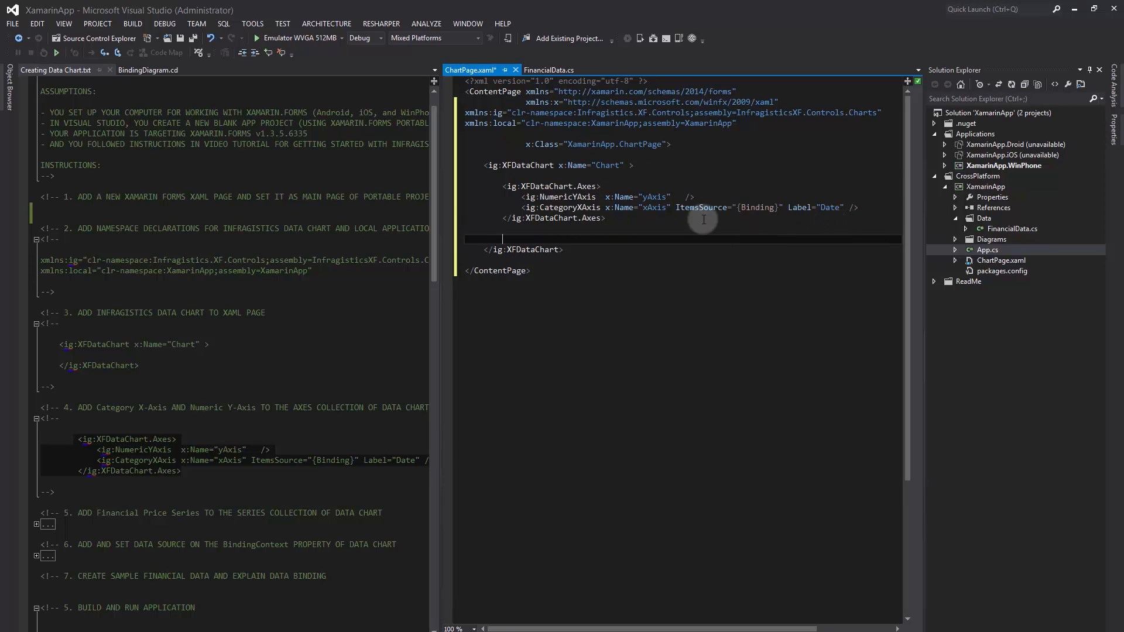
mouse_move(769, 234)
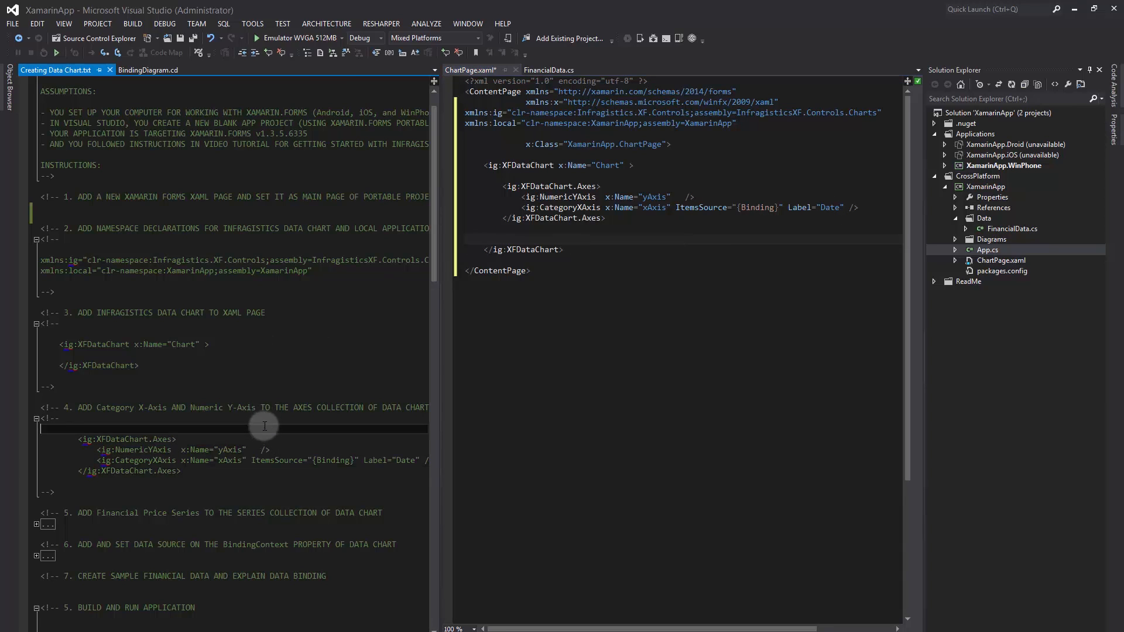
Add the step 5 candlestick FinancialPriceSeries with ItemsSource binding, yAxis/xAxis references and High/Low/Open/Close paths
scroll("down", 3)
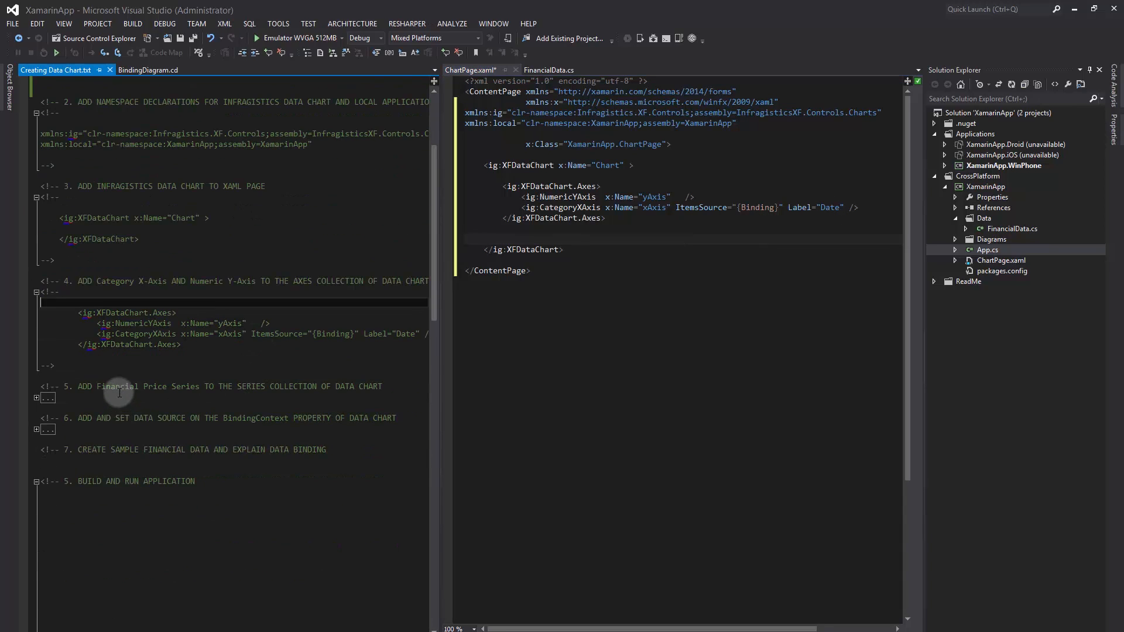
mouse_move(123, 399)
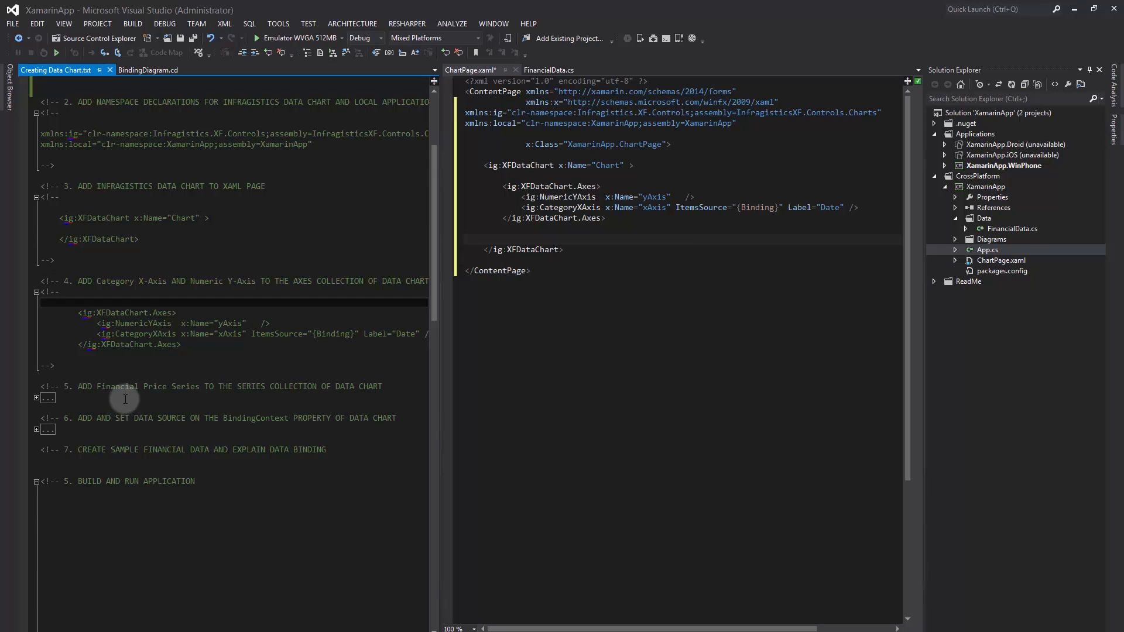
mouse_move(156, 407)
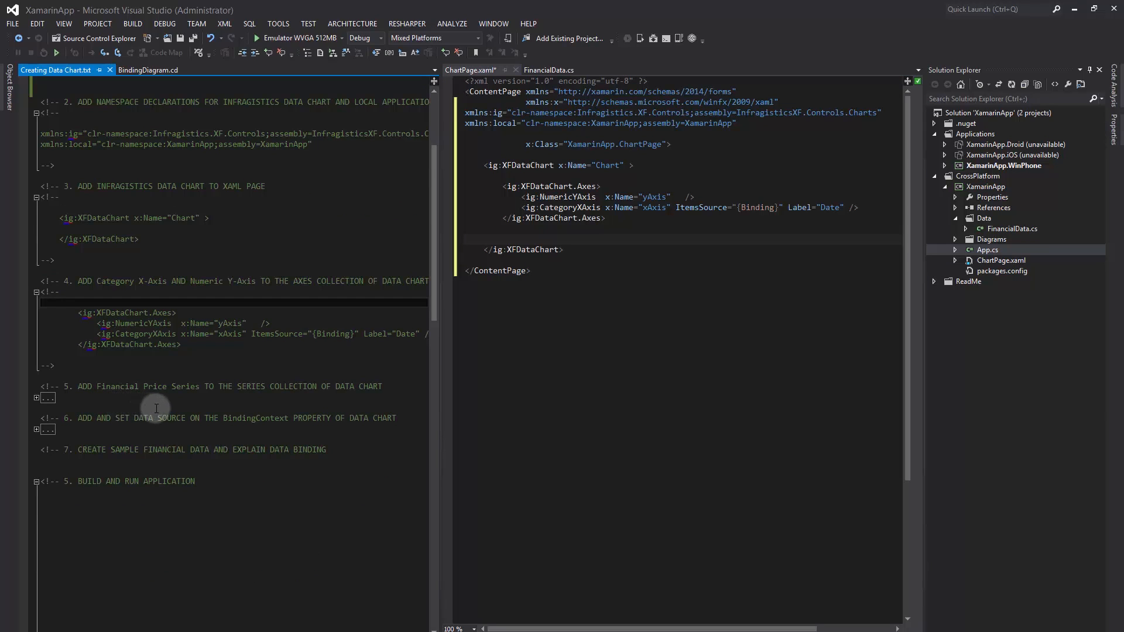
mouse_move(264, 404)
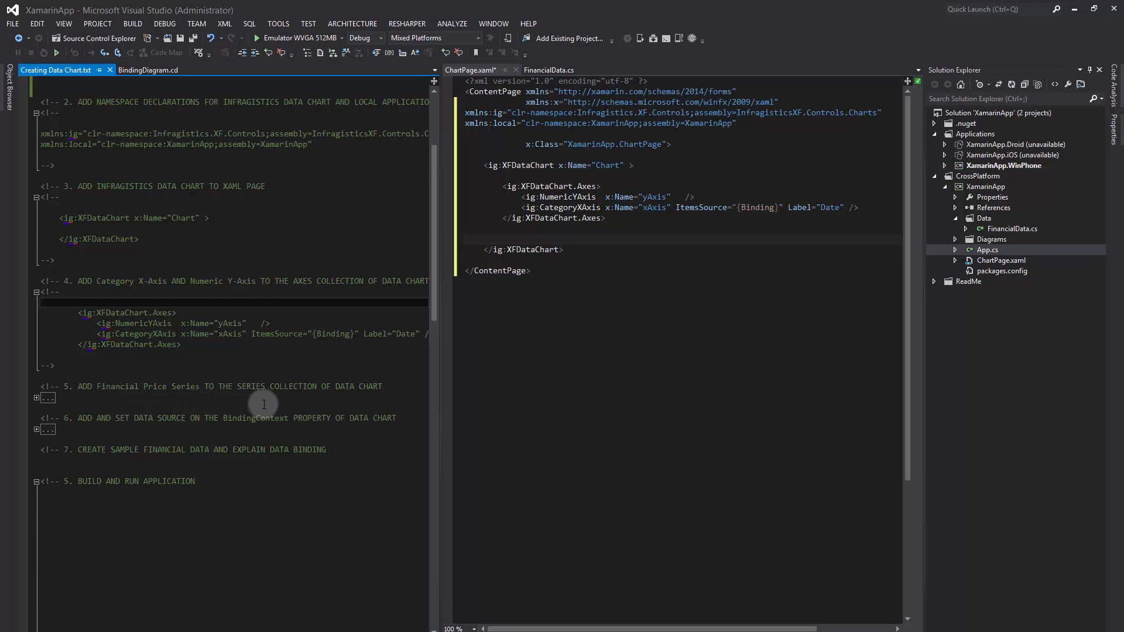
left_click(36, 397)
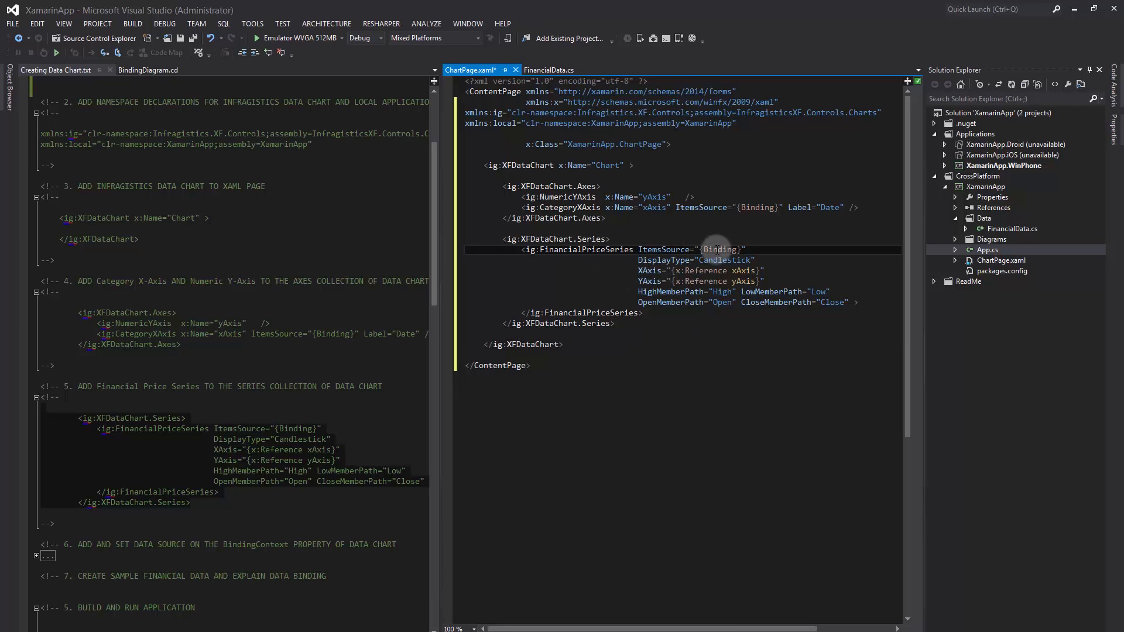
mouse_move(574, 165)
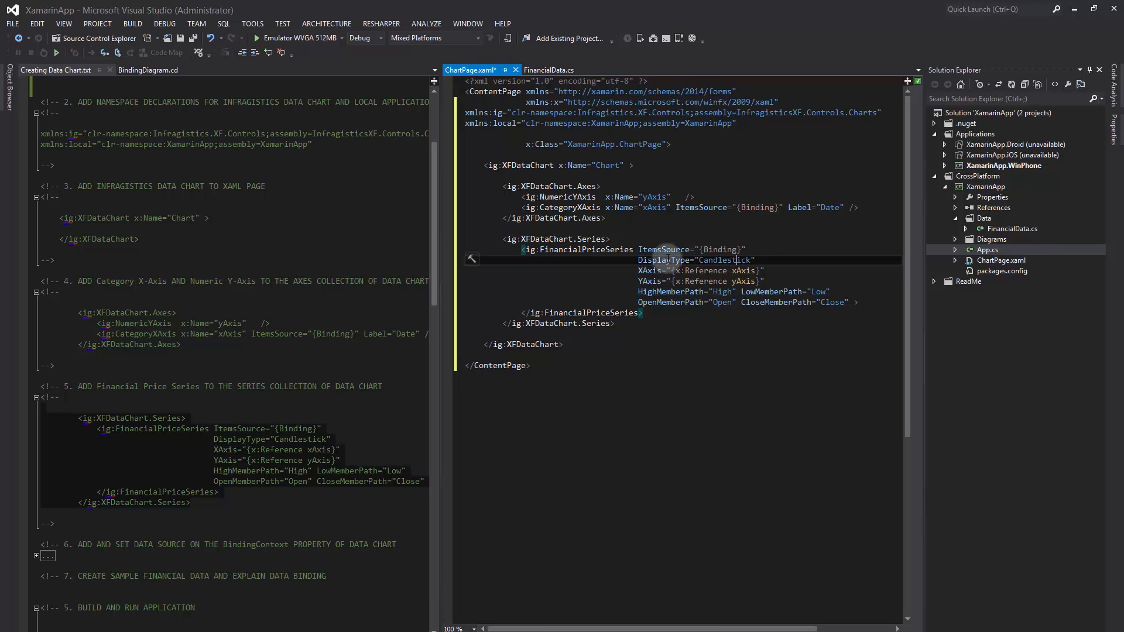
mouse_move(712, 319)
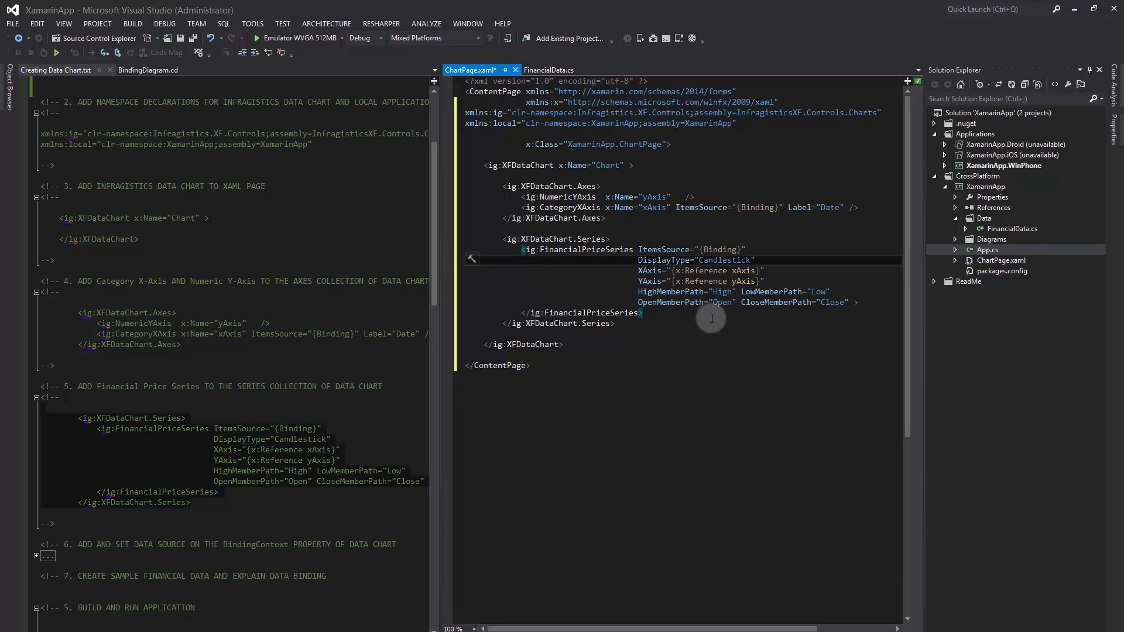
mouse_move(612, 276)
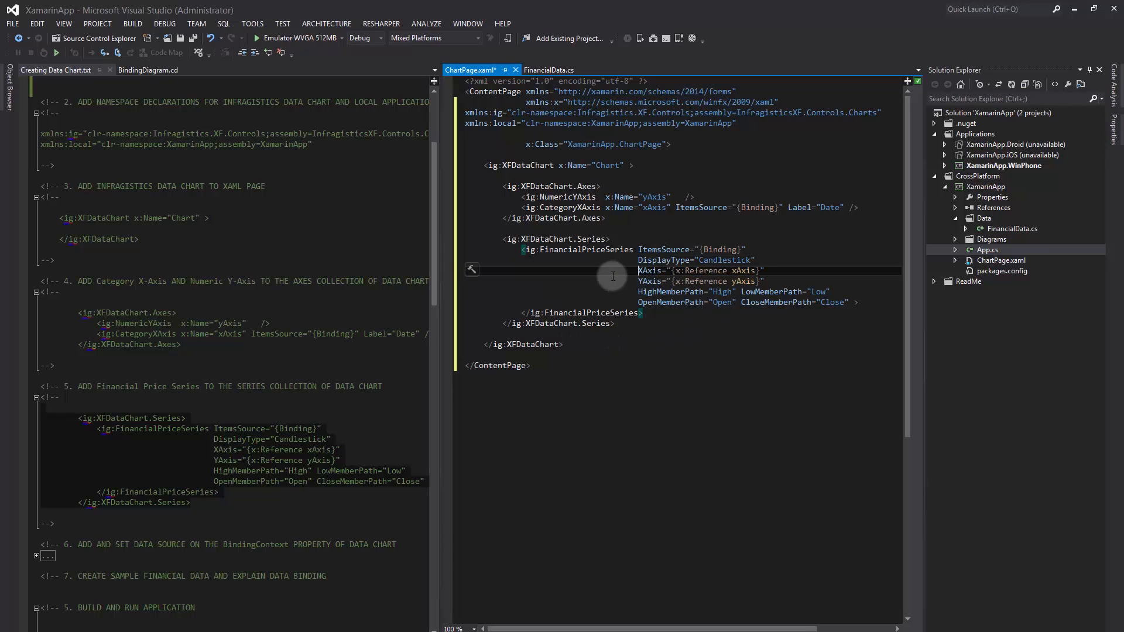
mouse_move(642, 286)
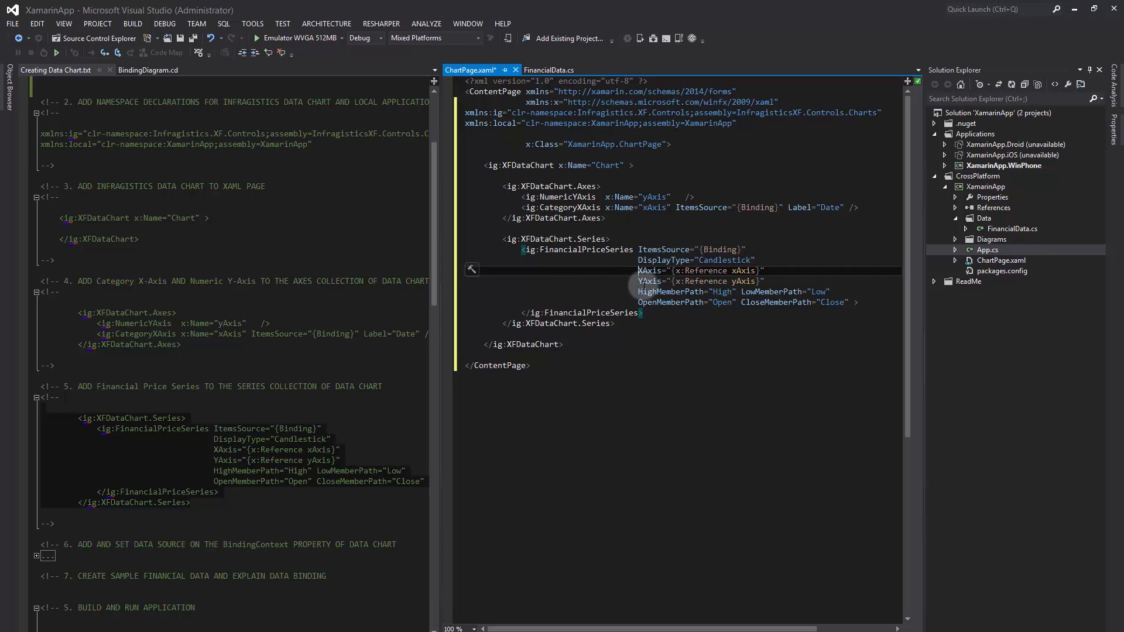
mouse_move(590, 278)
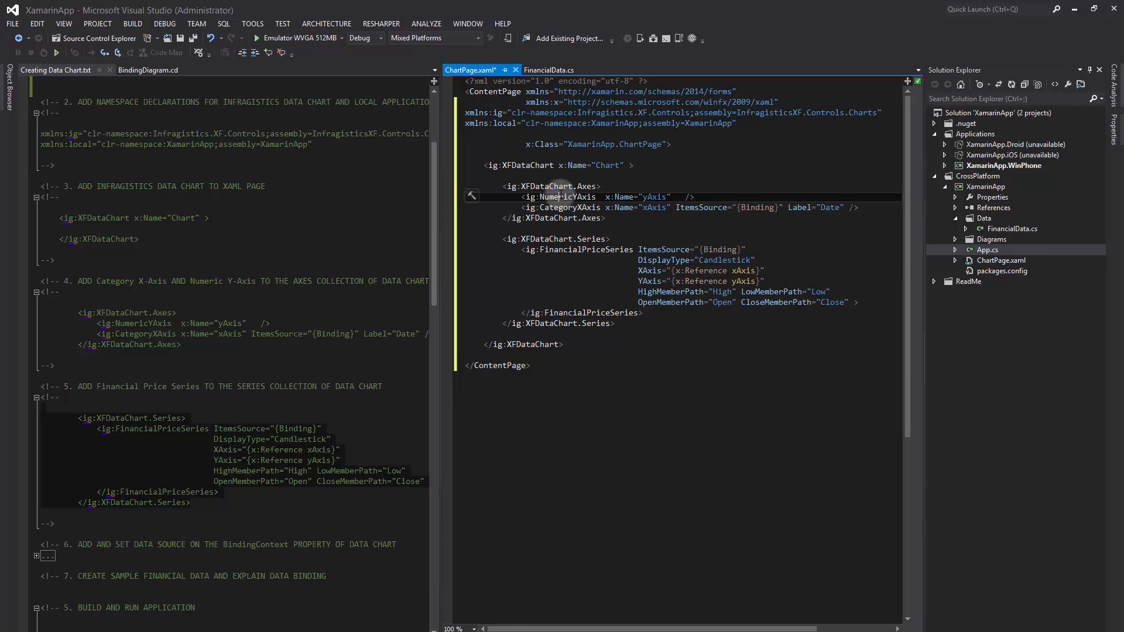
double_click(570, 207)
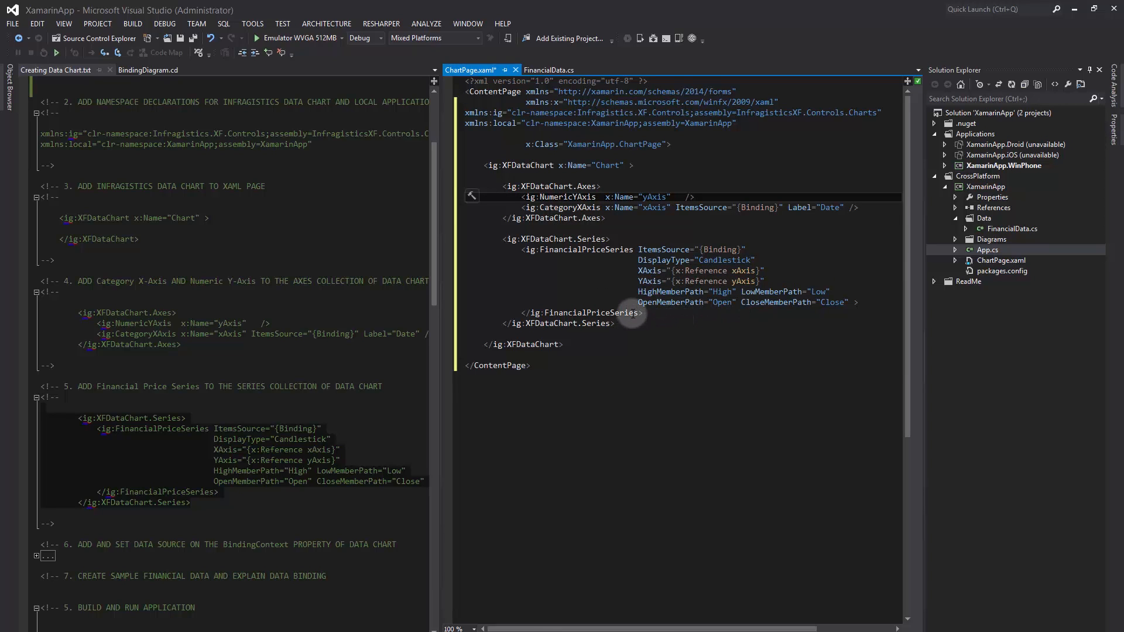
mouse_move(746, 302)
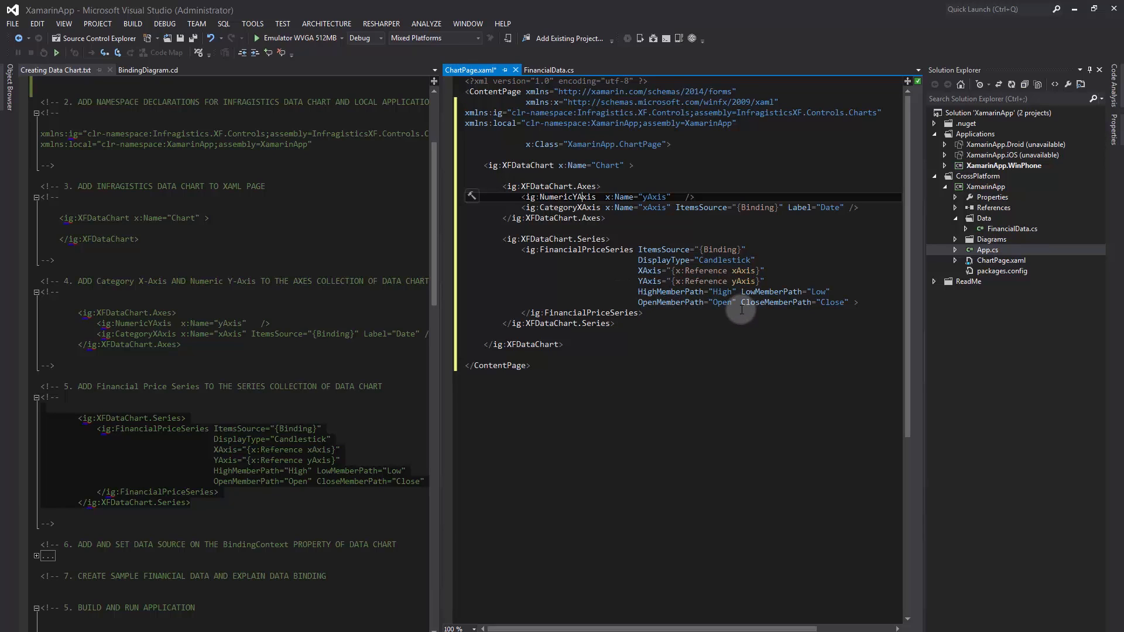
left_click(857, 302)
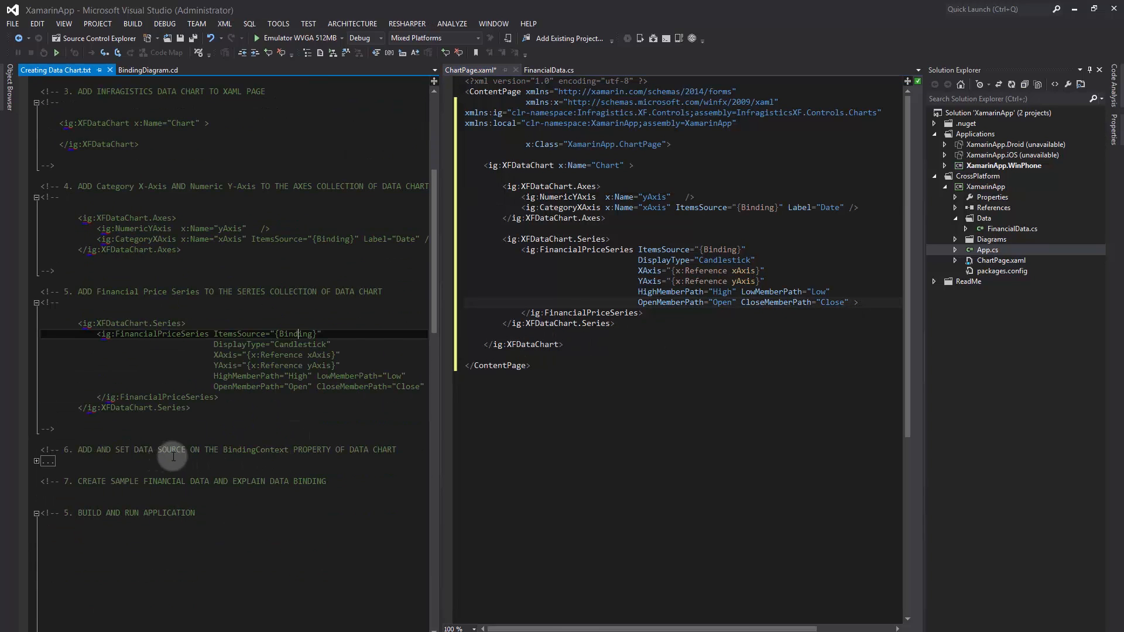
Add the step 6 XFDataChart.BindingContext holding local:FinancialDataList x:Name="DataSource"
scroll("up", 3)
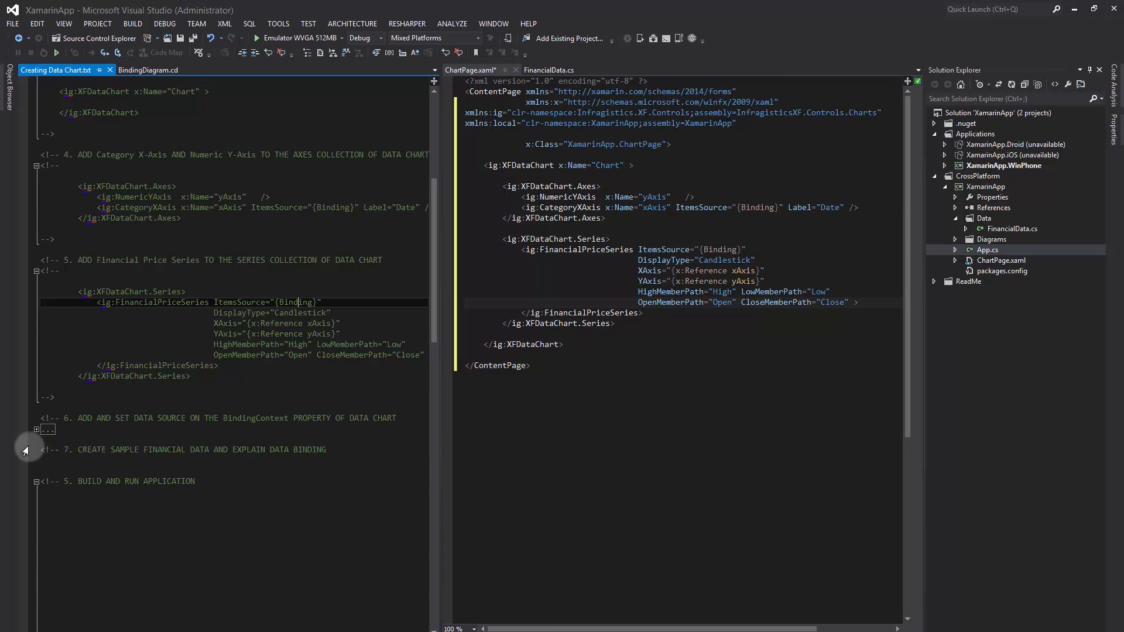
left_click(46, 430)
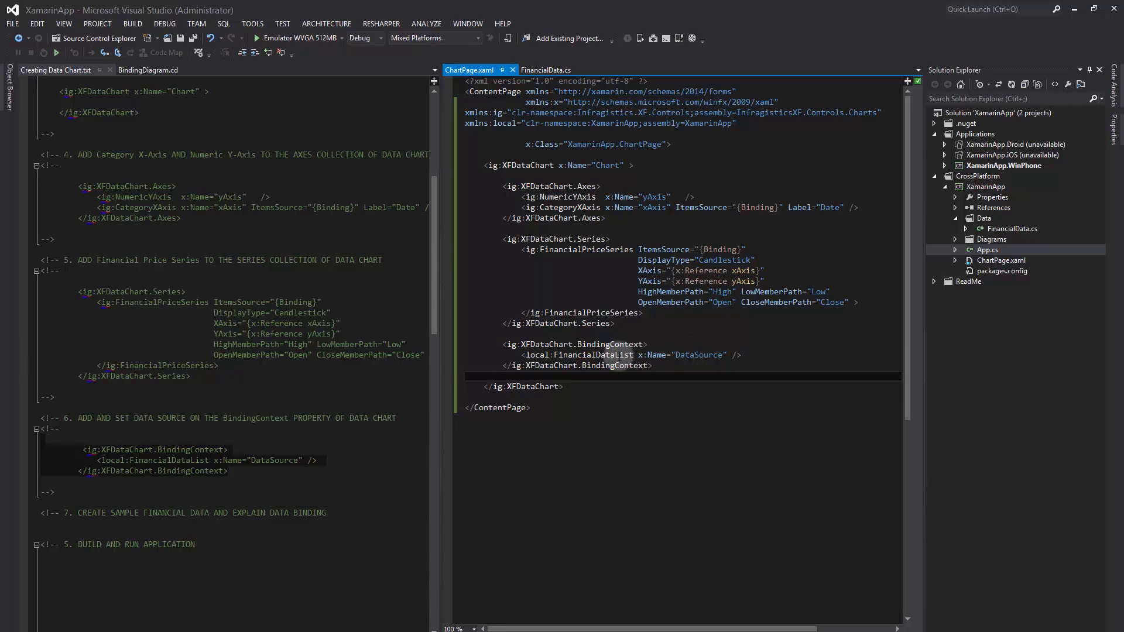
double_click(593, 355)
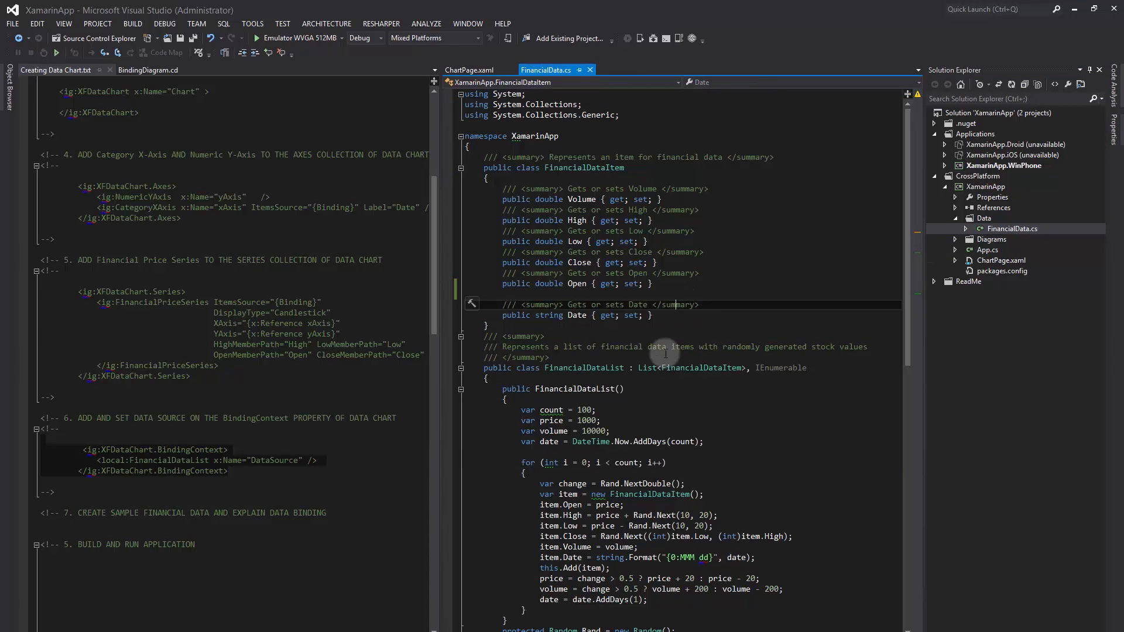
Review FinancialDataItem's High/Low/Open/Close properties and the FinancialDataList constructor in FinancialData.cs
double_click(583, 168)
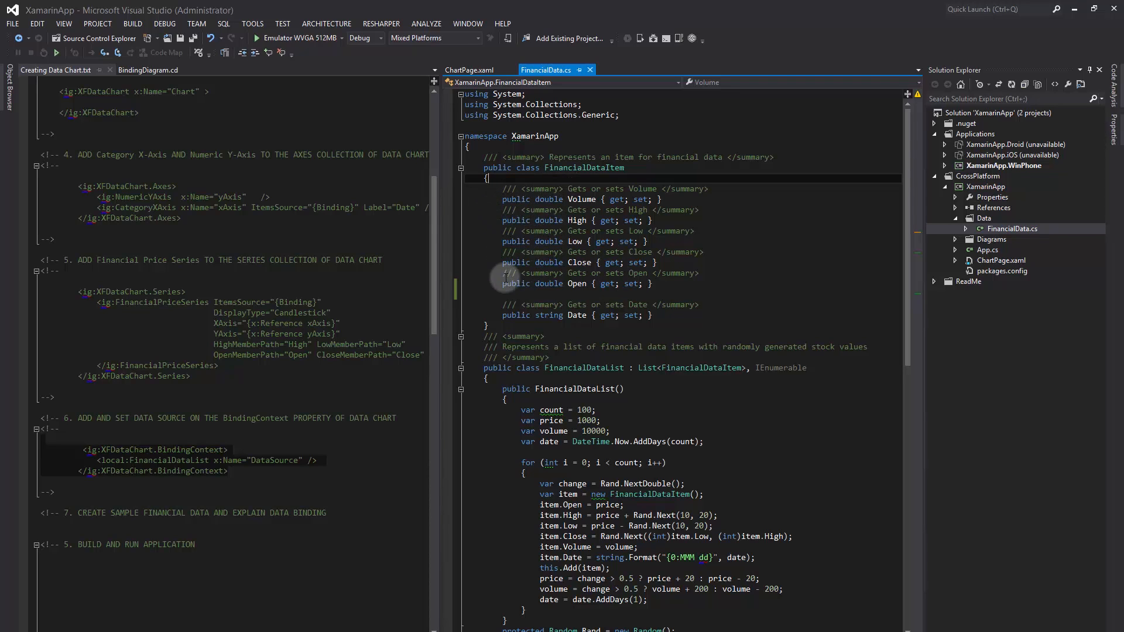
mouse_move(577, 220)
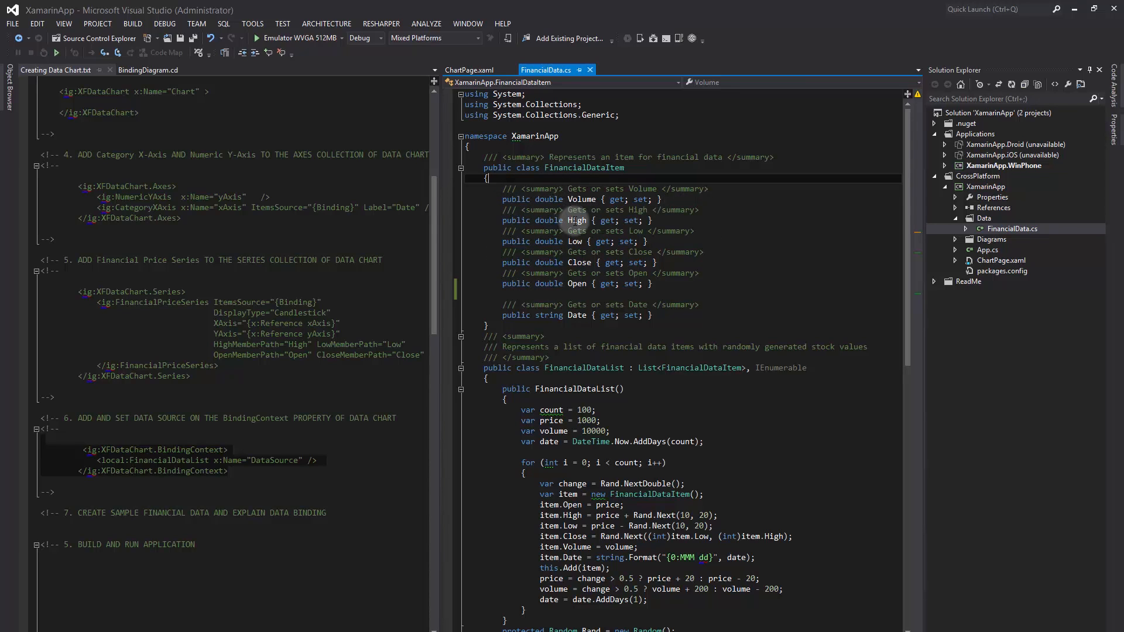
double_click(577, 220)
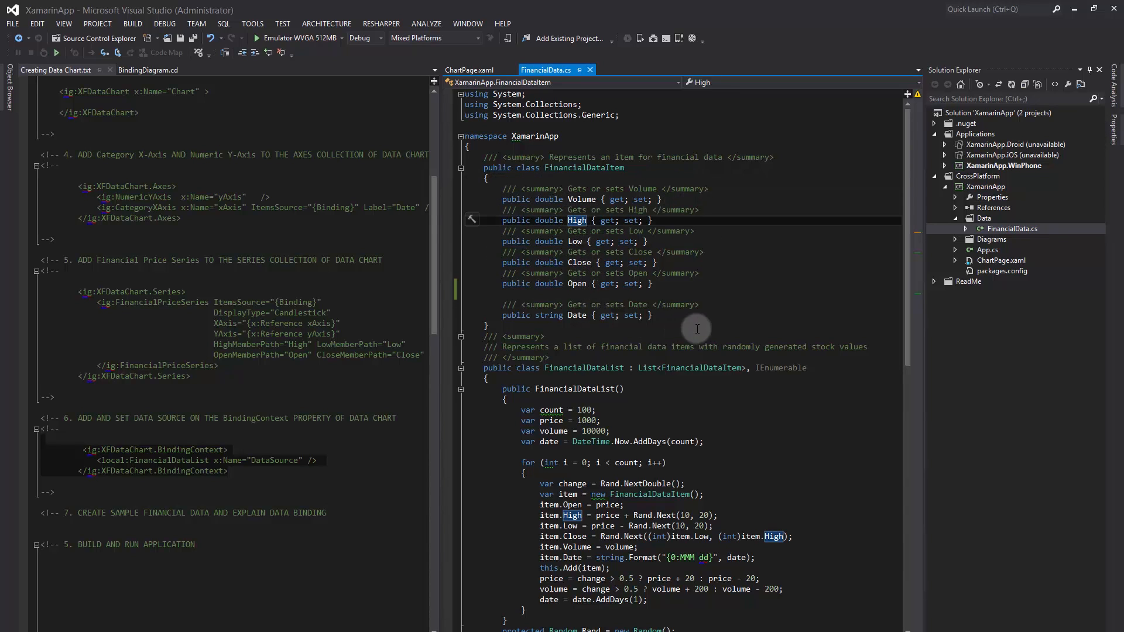
scroll("down", 3)
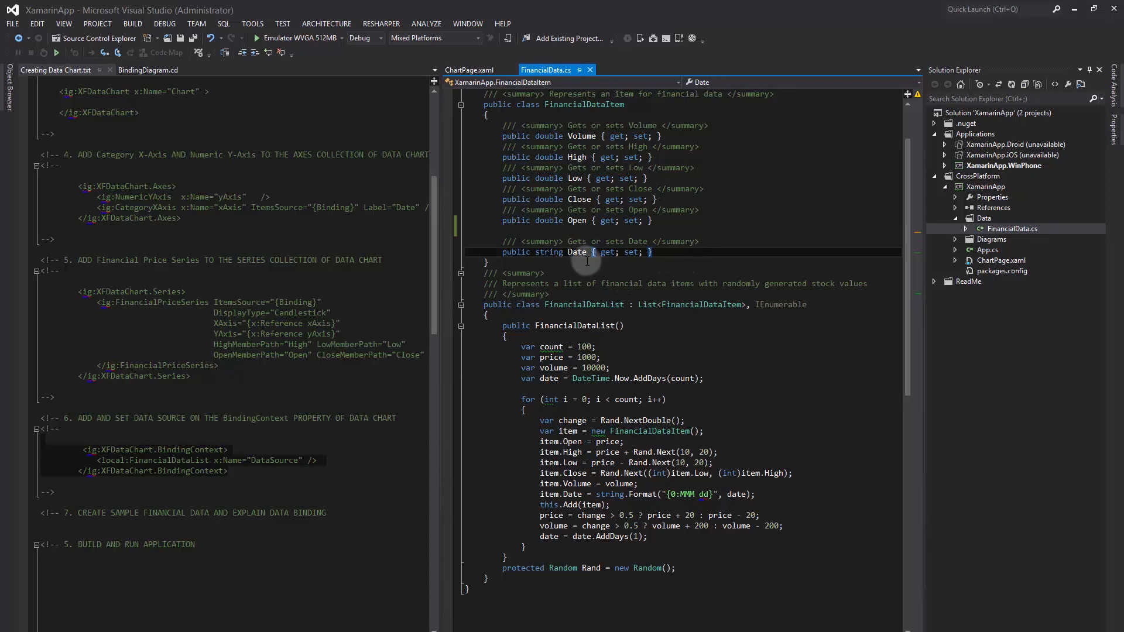
mouse_move(650, 295)
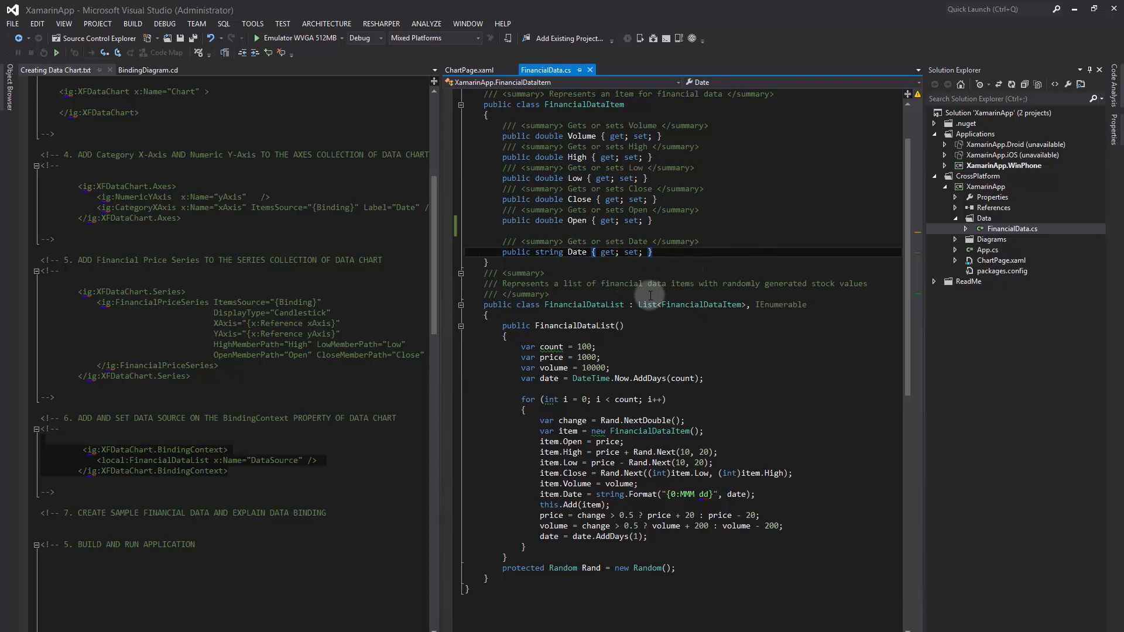
scroll("down", 3)
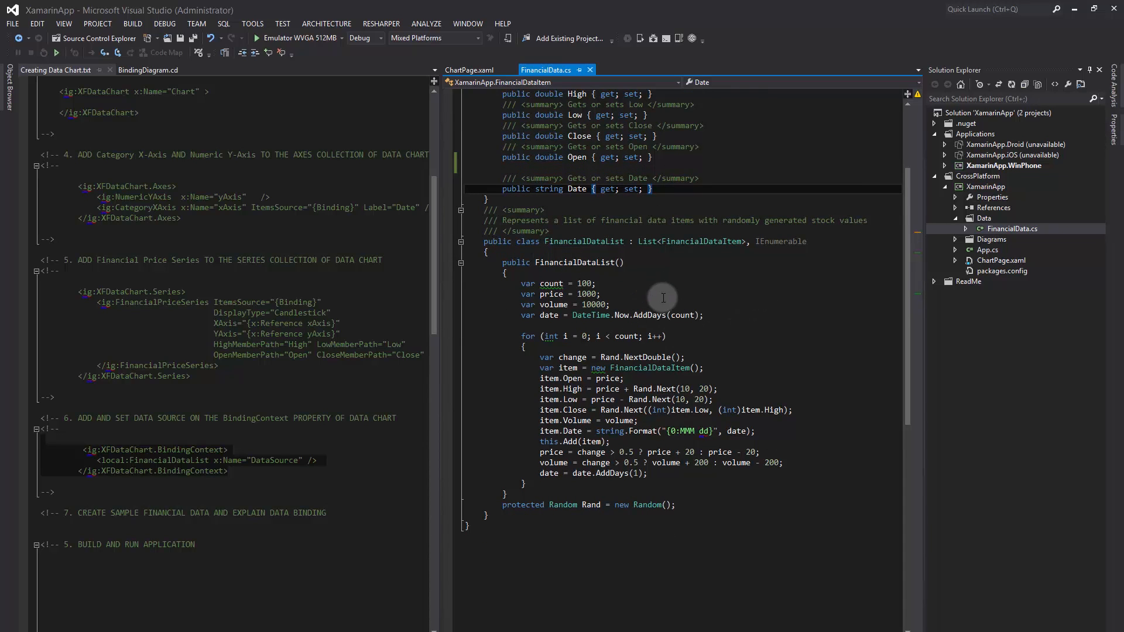
left_click(149, 69)
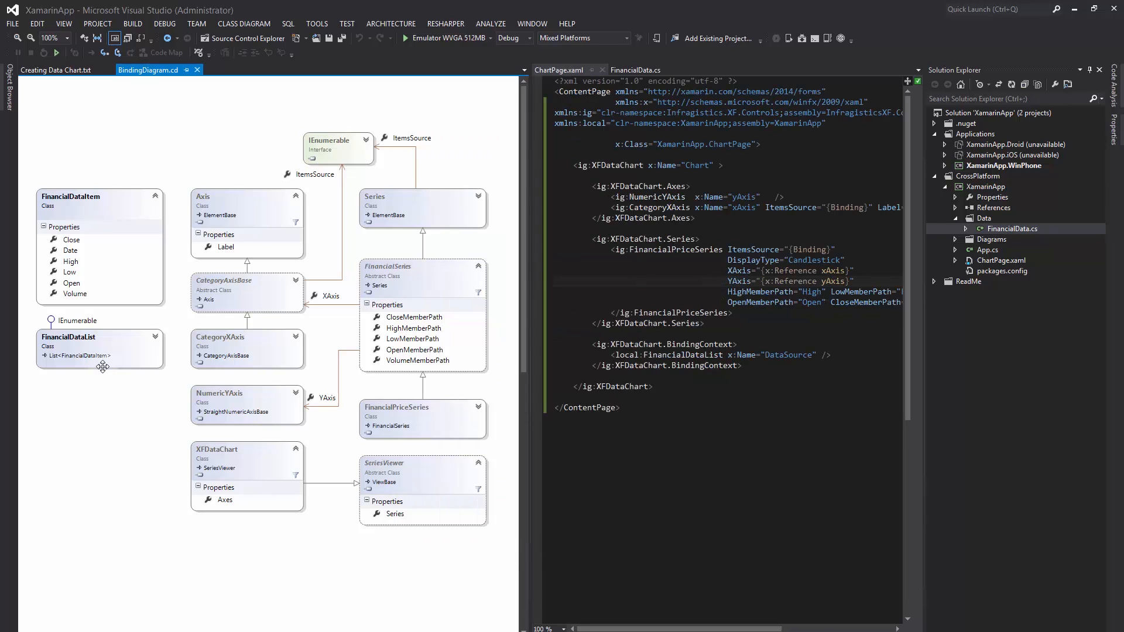
mouse_move(419, 213)
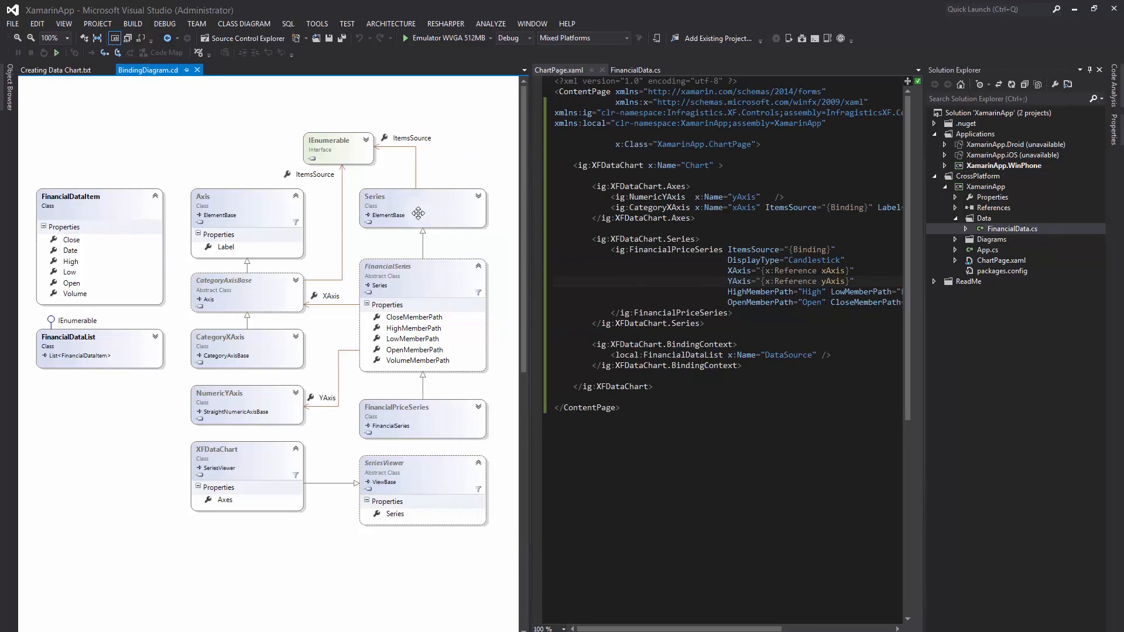
mouse_move(99, 206)
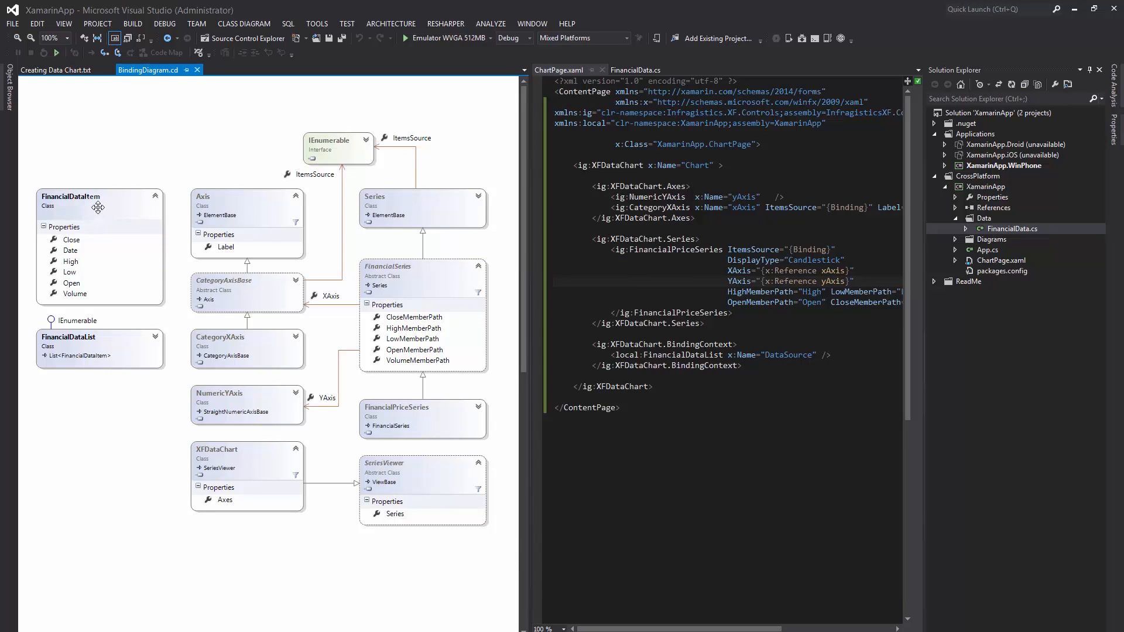
Highlight FinancialDataItem and CategoryXAxis in BindingDiagram.cd to trace the member-path bindings
left_click(98, 201)
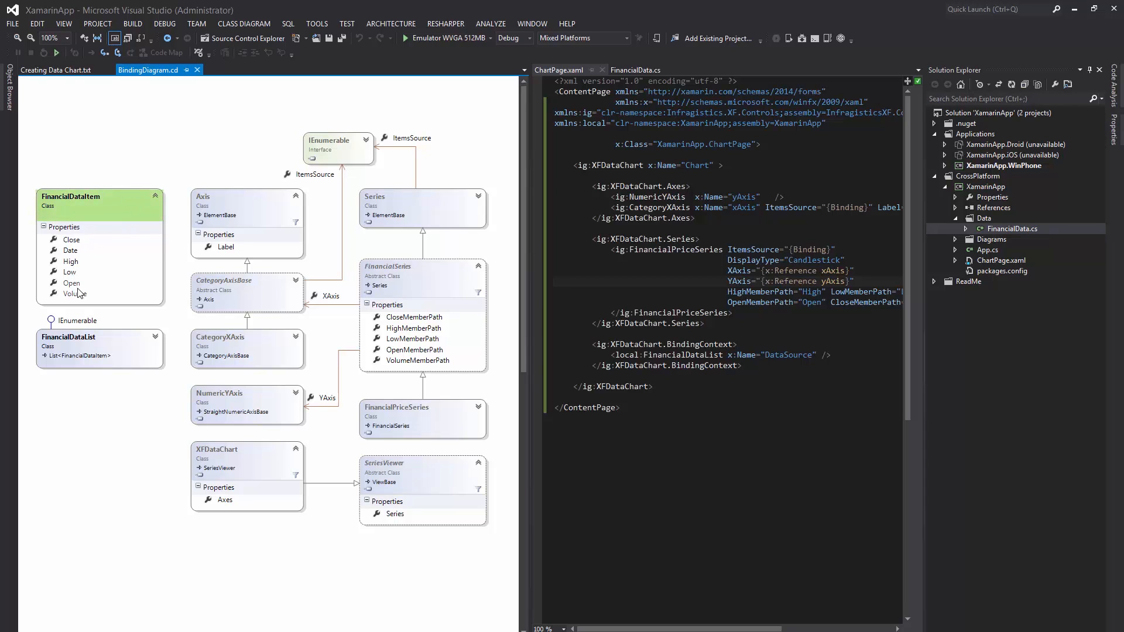
mouse_move(75, 294)
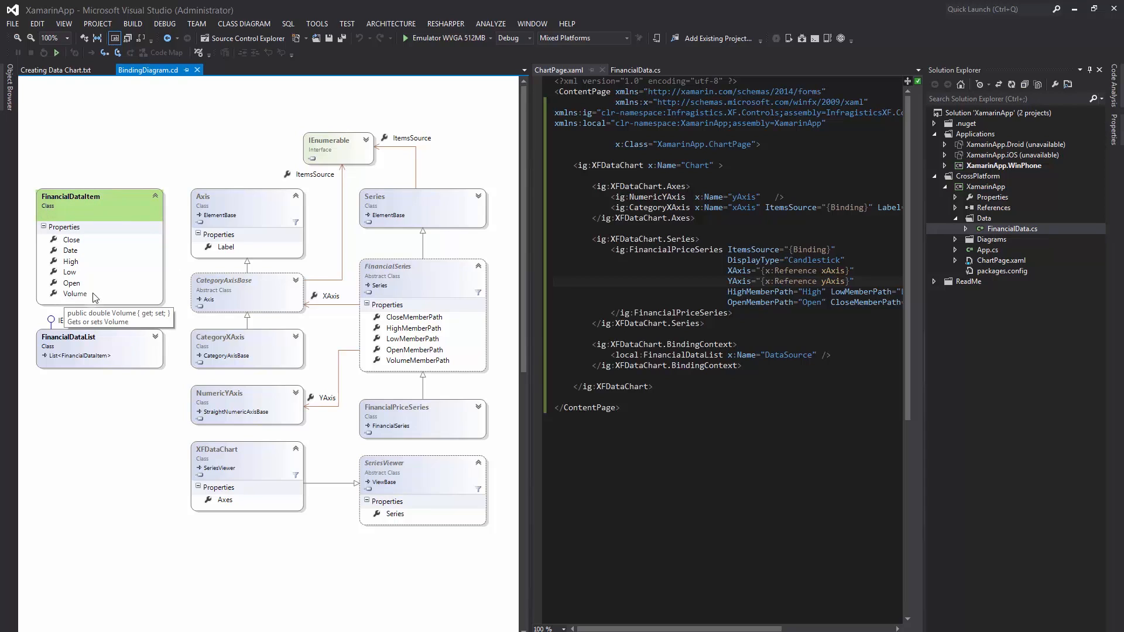
mouse_move(122, 280)
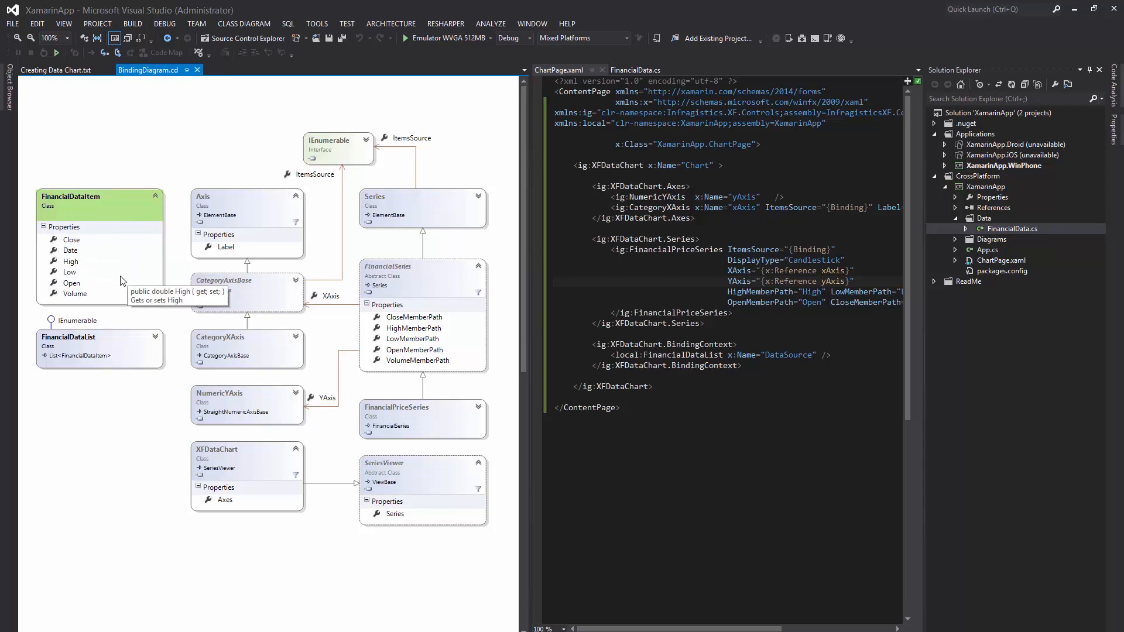
mouse_move(43, 397)
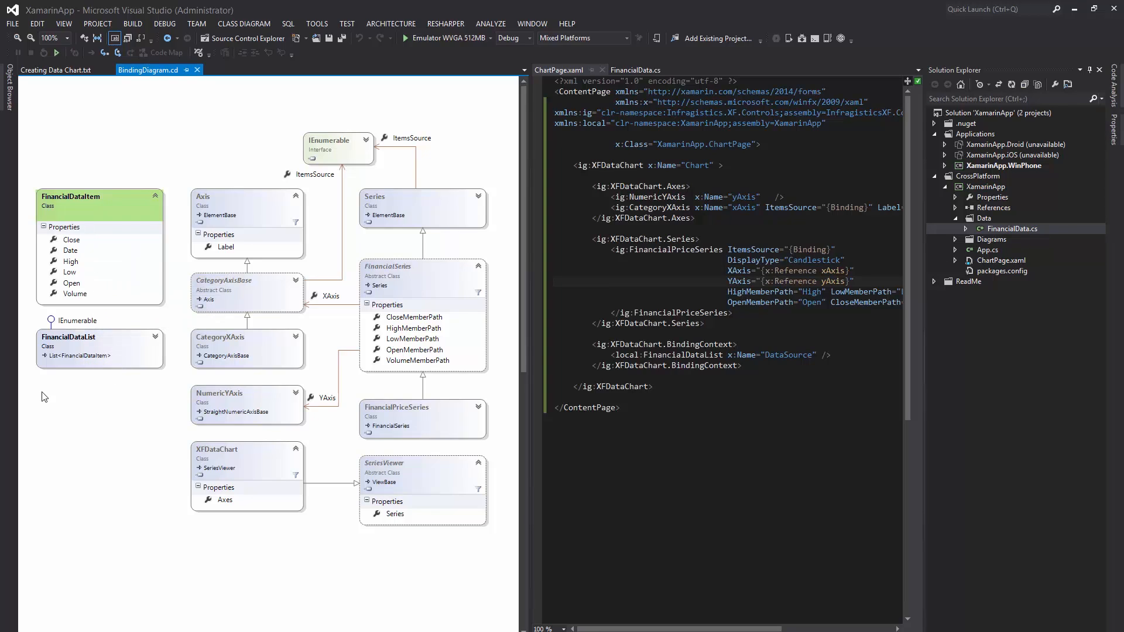
mouse_move(65, 352)
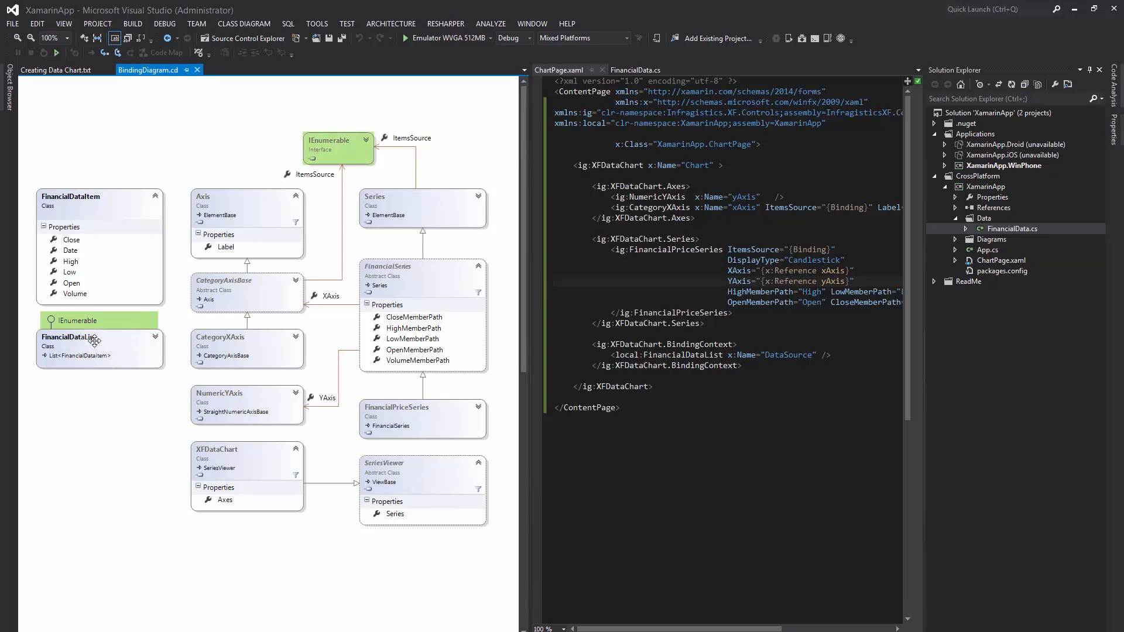
mouse_move(274, 202)
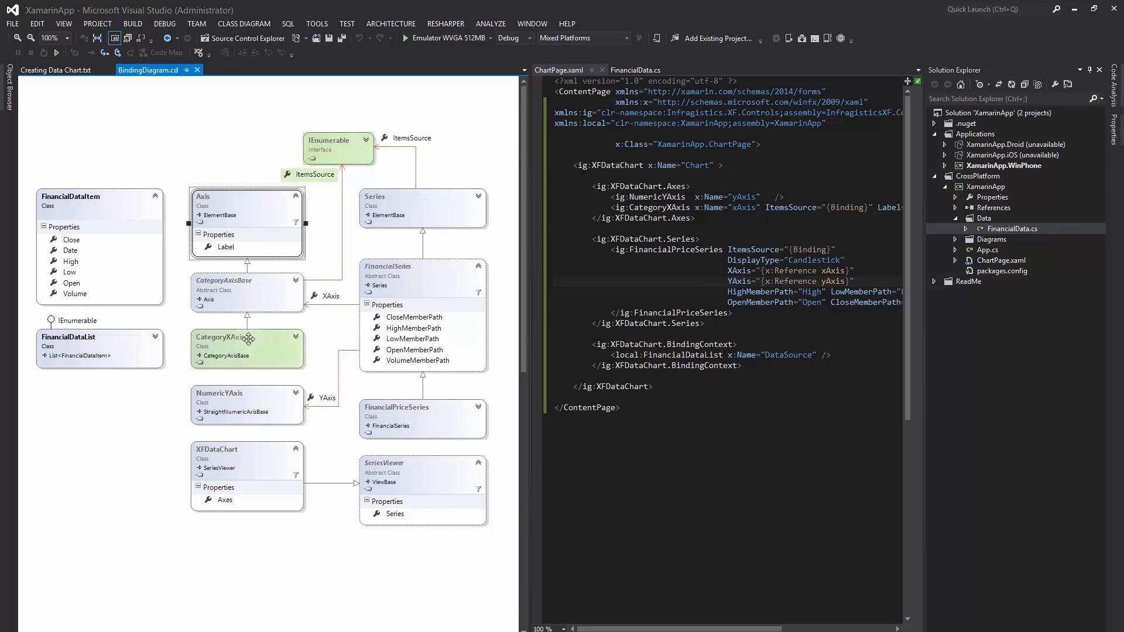
left_click(227, 337)
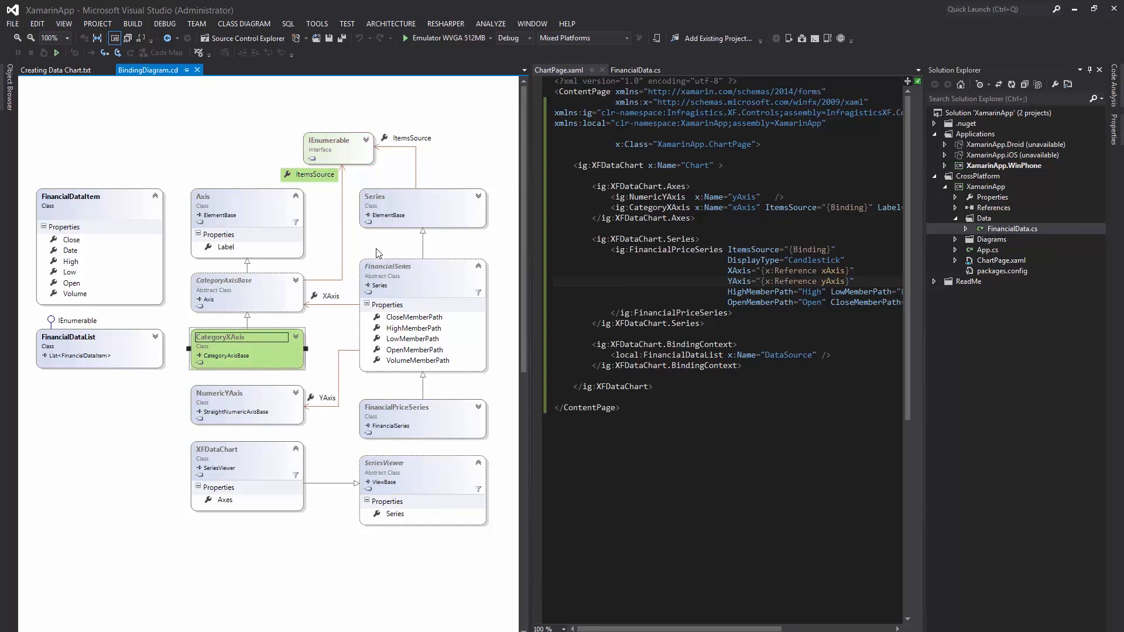
left_click(421, 407)
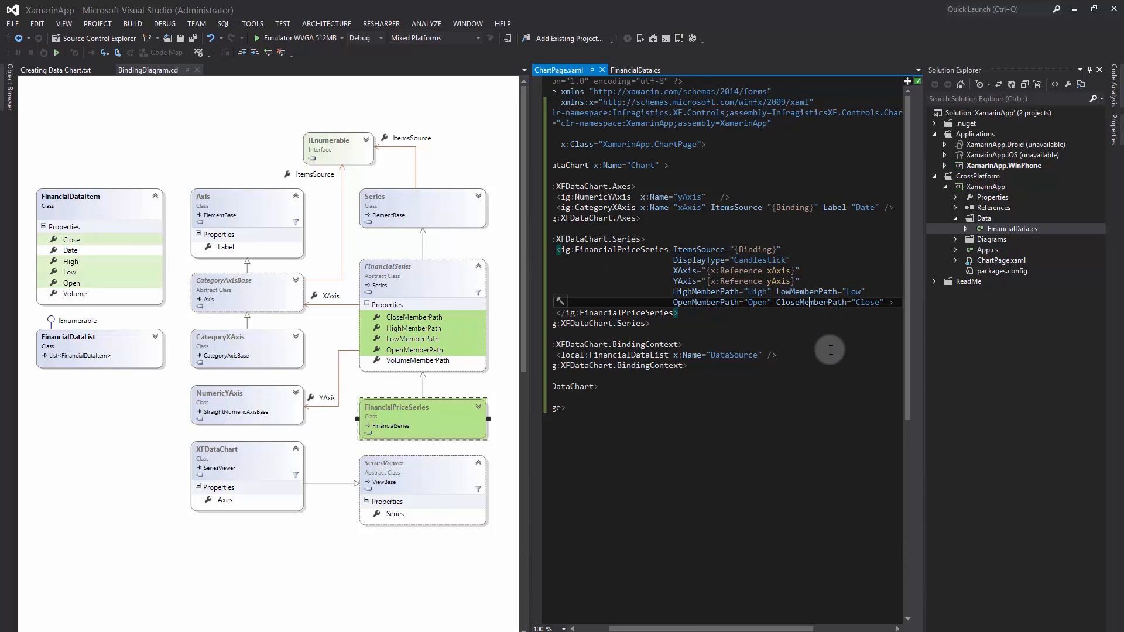
mouse_move(699, 312)
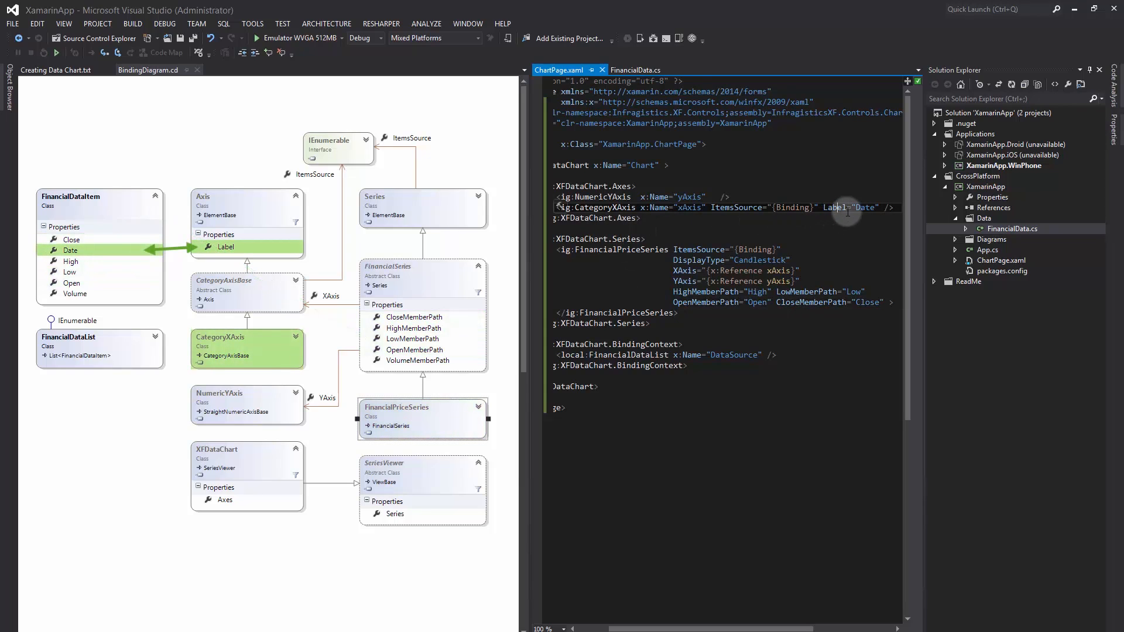
mouse_move(833, 223)
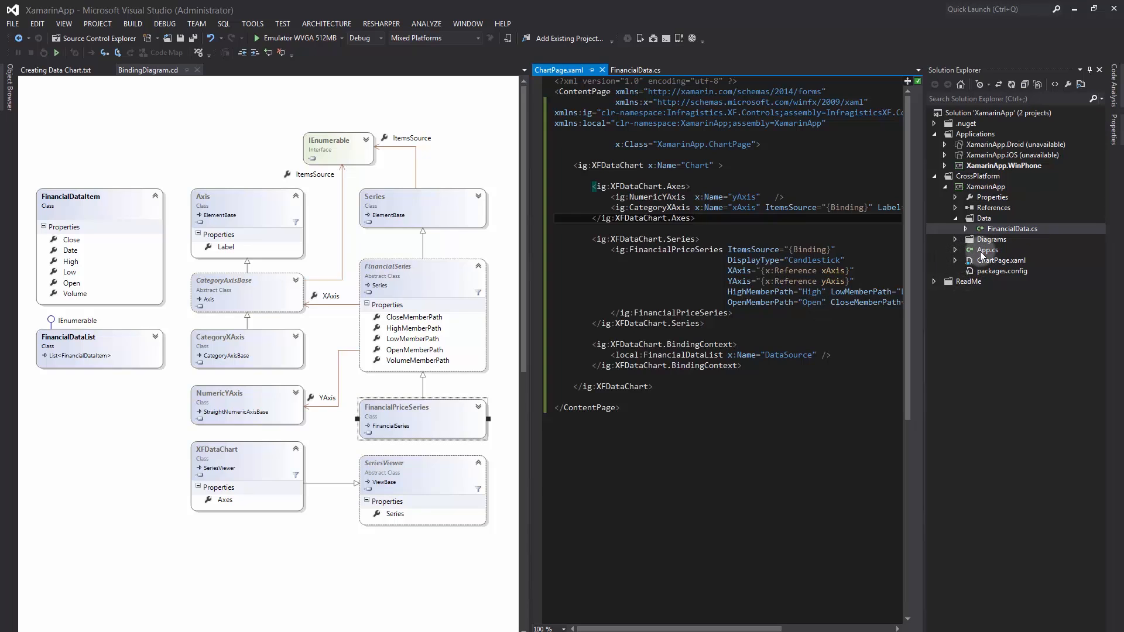
Show App.cs creating ChartPage as root, then run the app to display the candlestick chart in the emulator
left_click(988, 250)
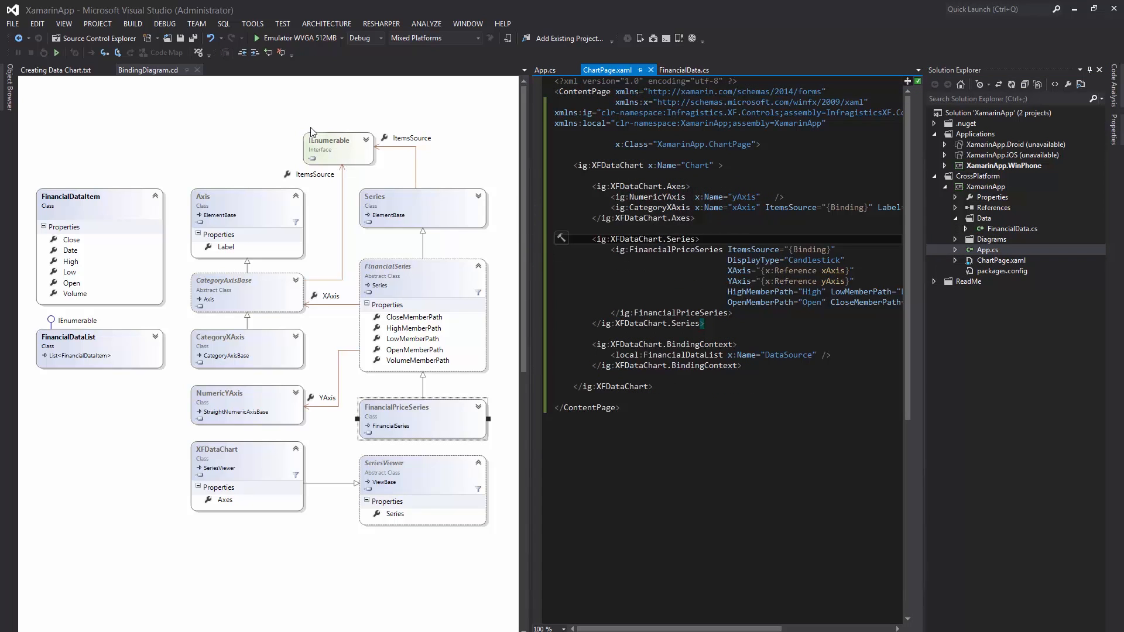
mouse_move(57, 52)
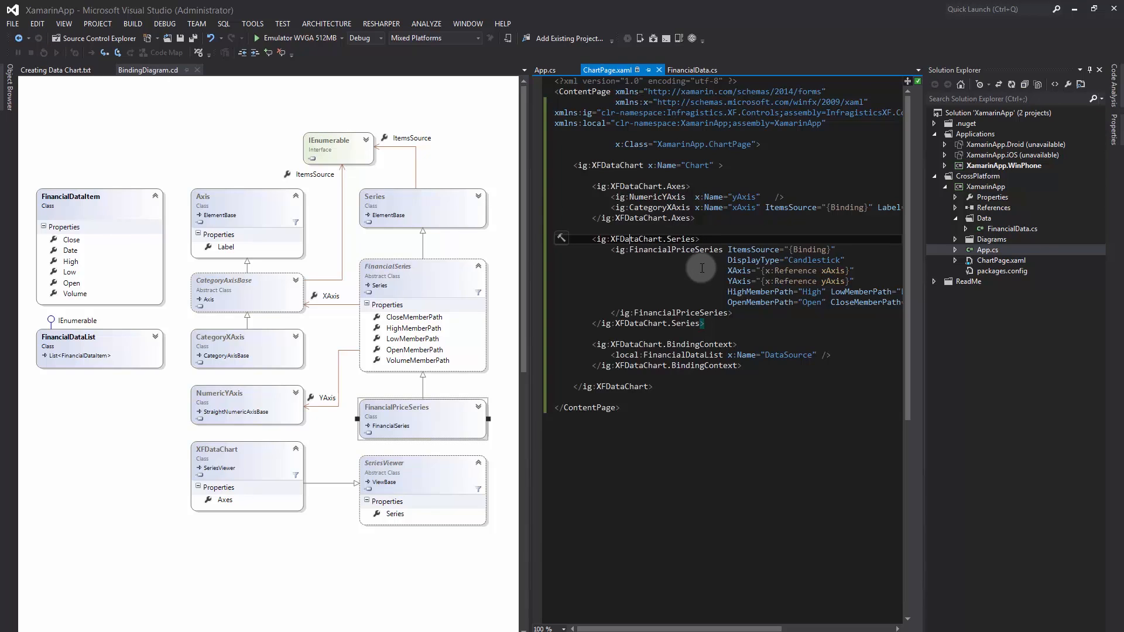
left_click(56, 37)
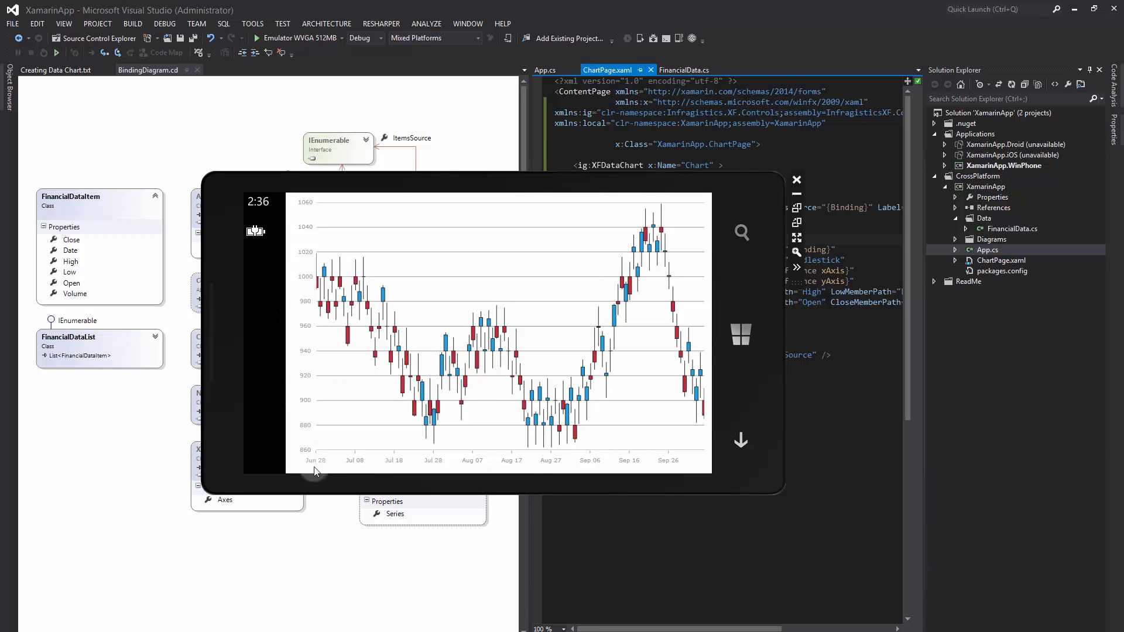
mouse_move(713, 462)
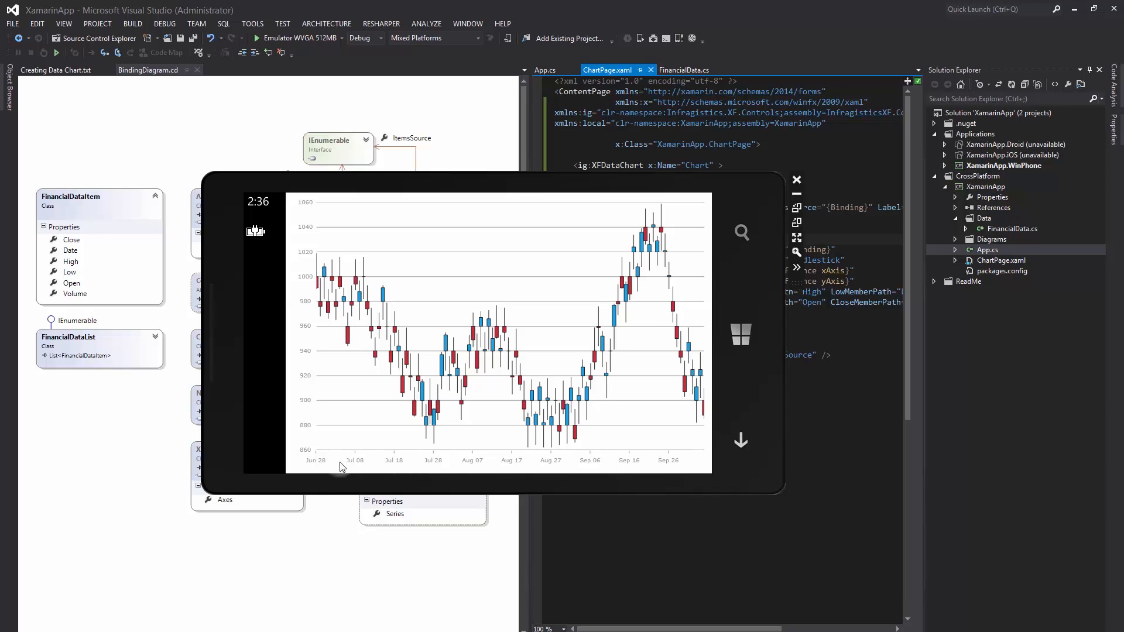
mouse_move(318, 480)
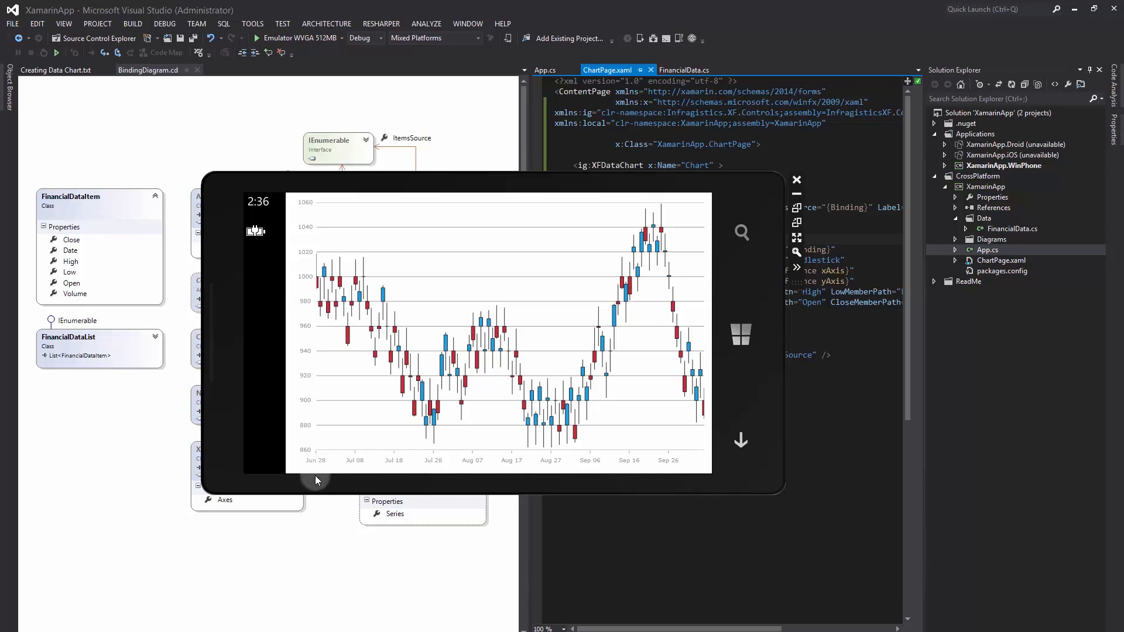